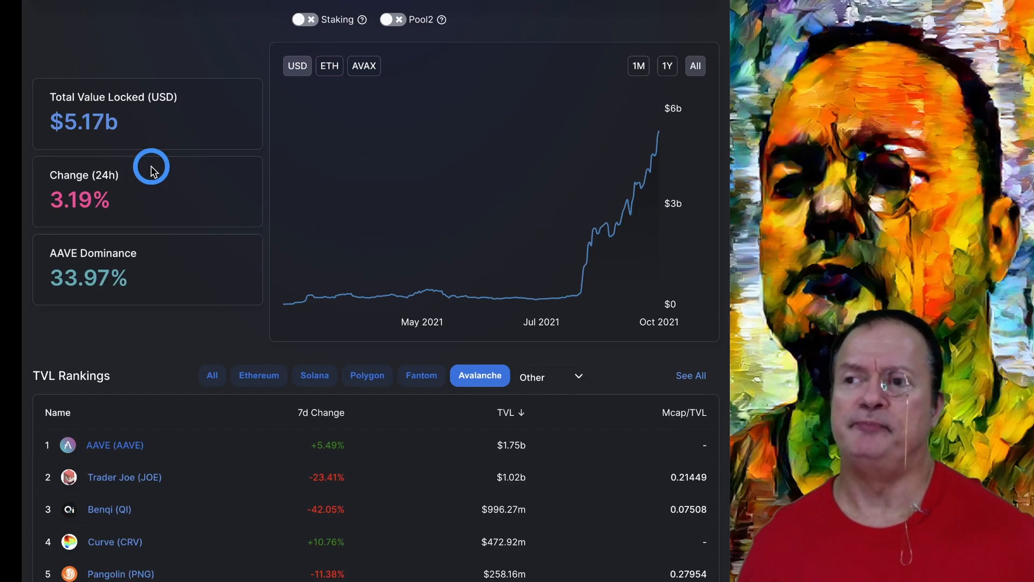
pyautogui.moveTo(647, 163)
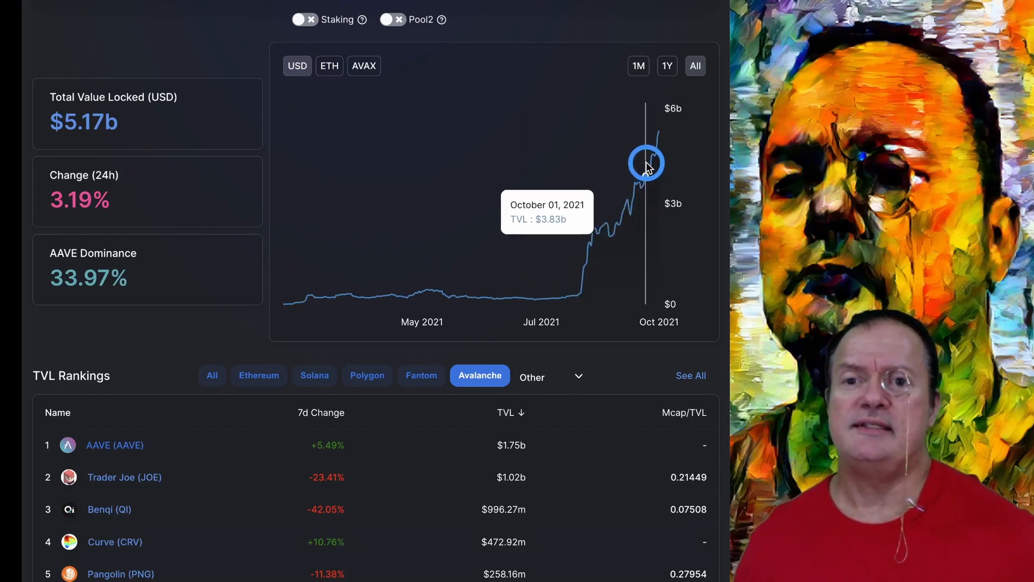
pyautogui.moveTo(664, 134)
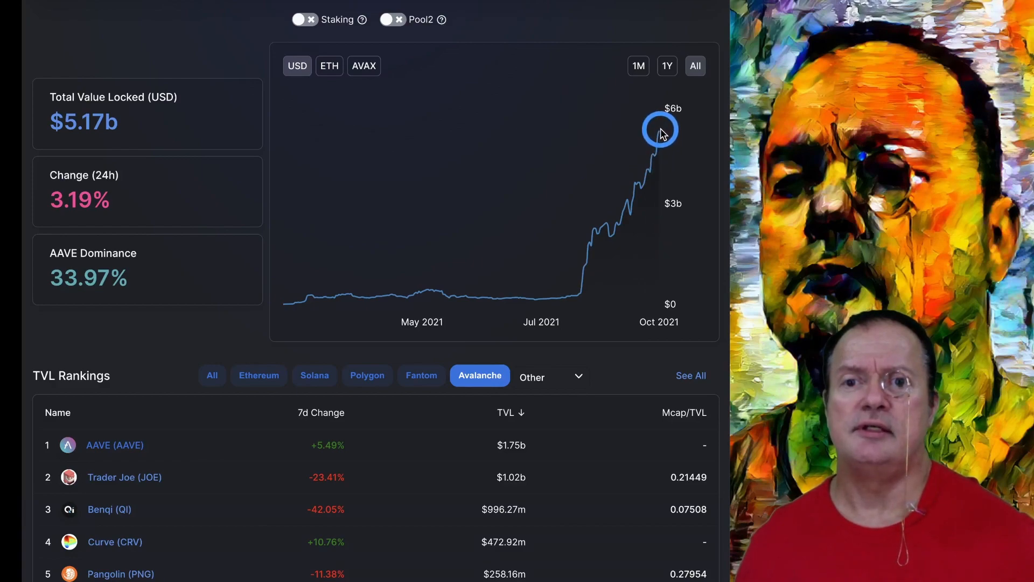
pyautogui.moveTo(660, 130)
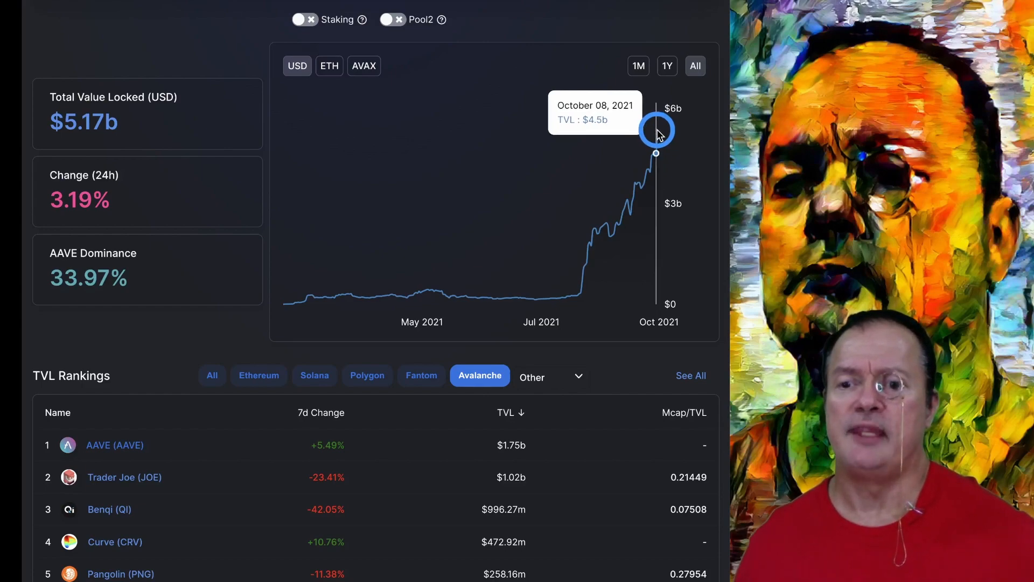
pyautogui.moveTo(334, 181)
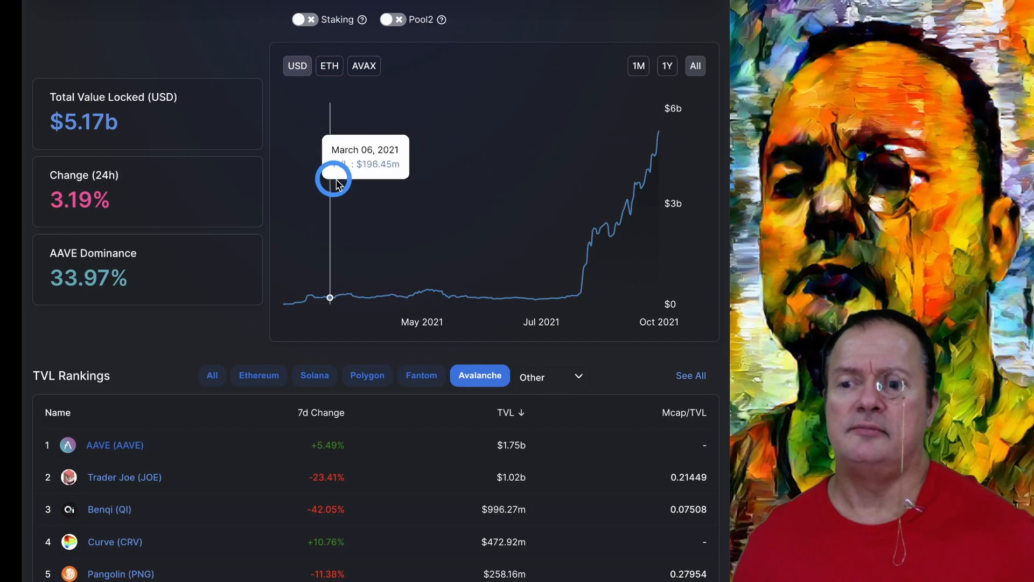
pyautogui.moveTo(360, 191)
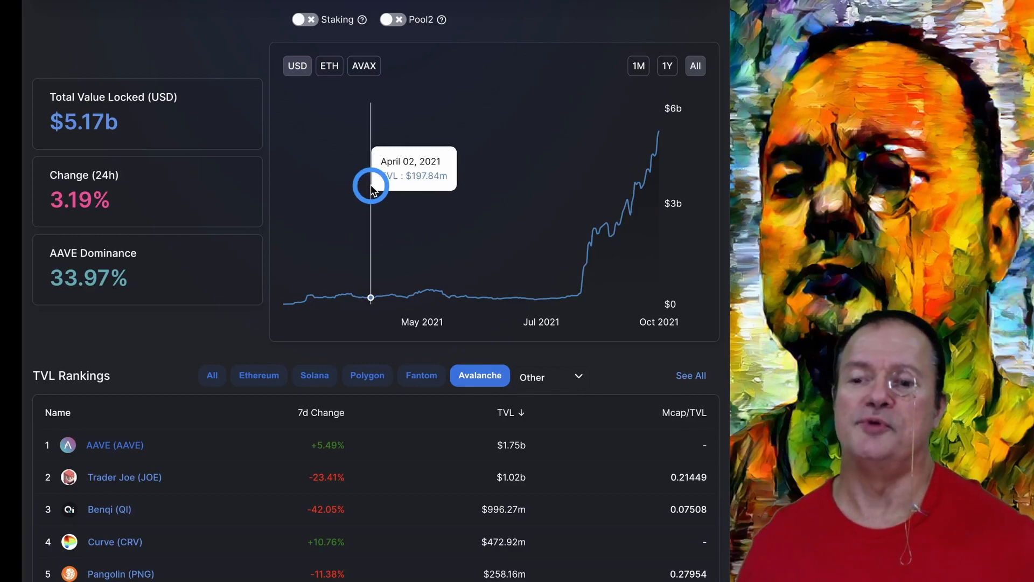
# - Show Curve's protocol page with its TVL chart filtered to Avalanche (about $291.68m)
pyautogui.scroll(-3)
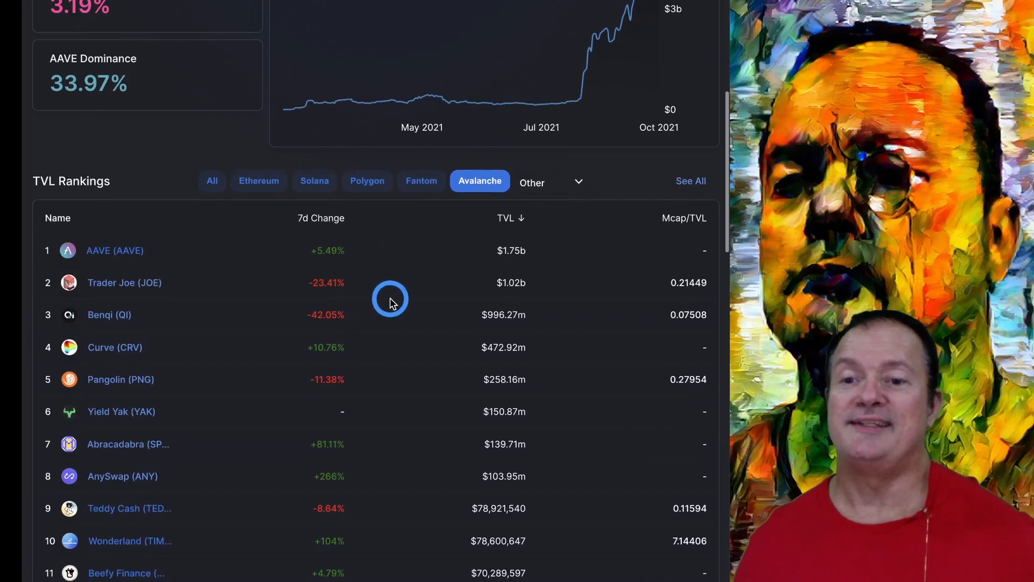
pyautogui.moveTo(365, 257)
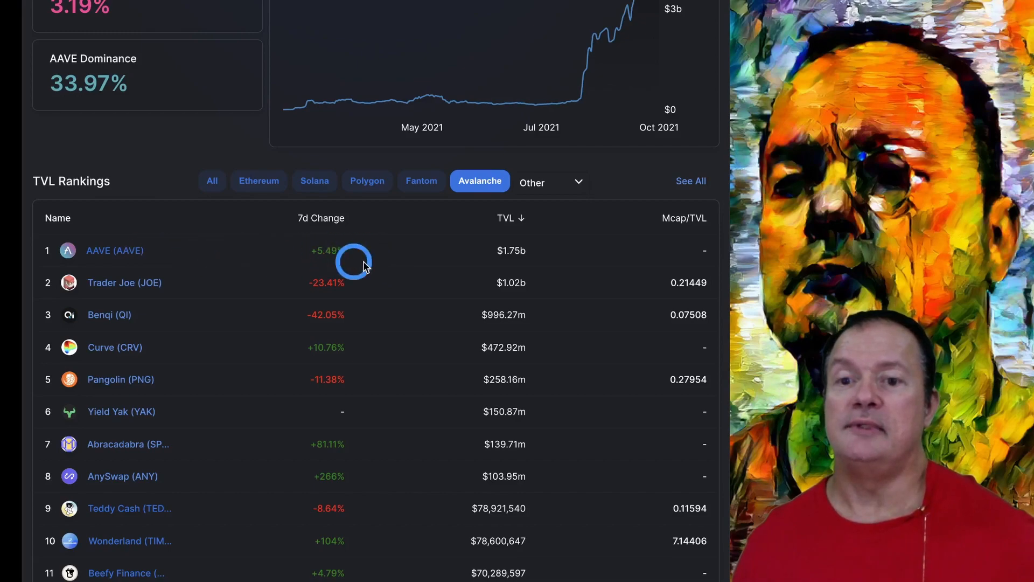
pyautogui.moveTo(468, 262)
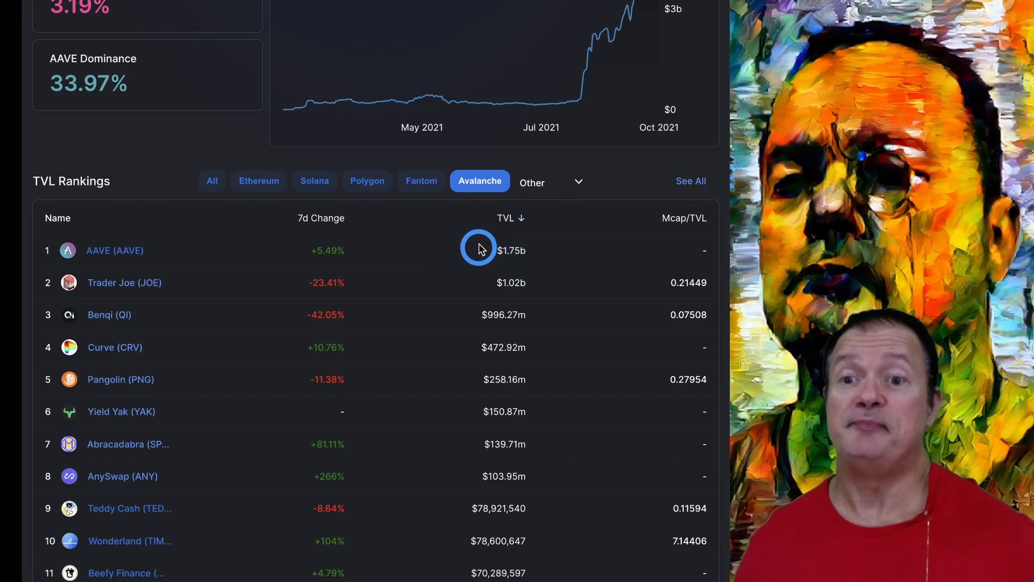
pyautogui.moveTo(443, 253)
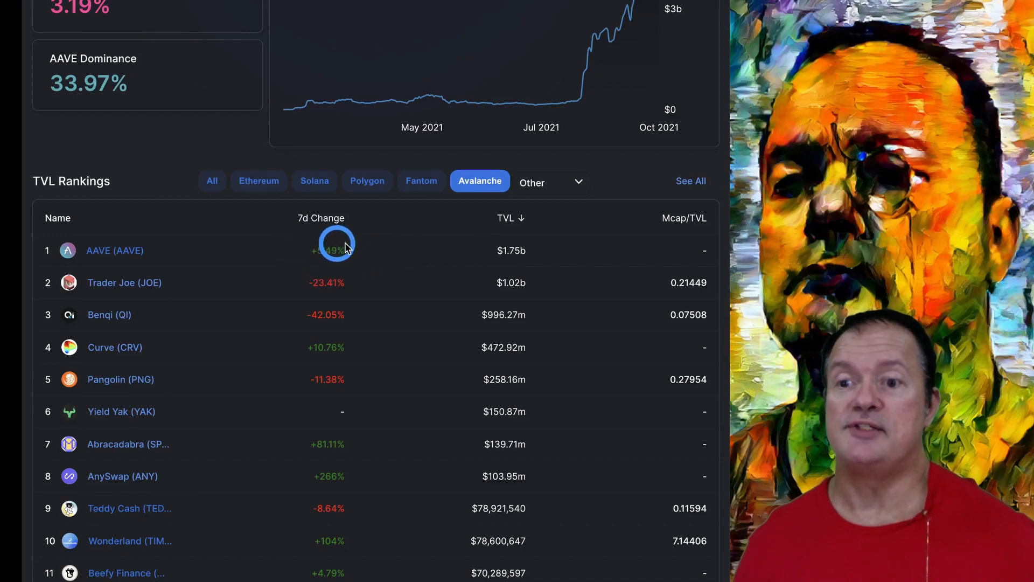
pyautogui.moveTo(385, 254)
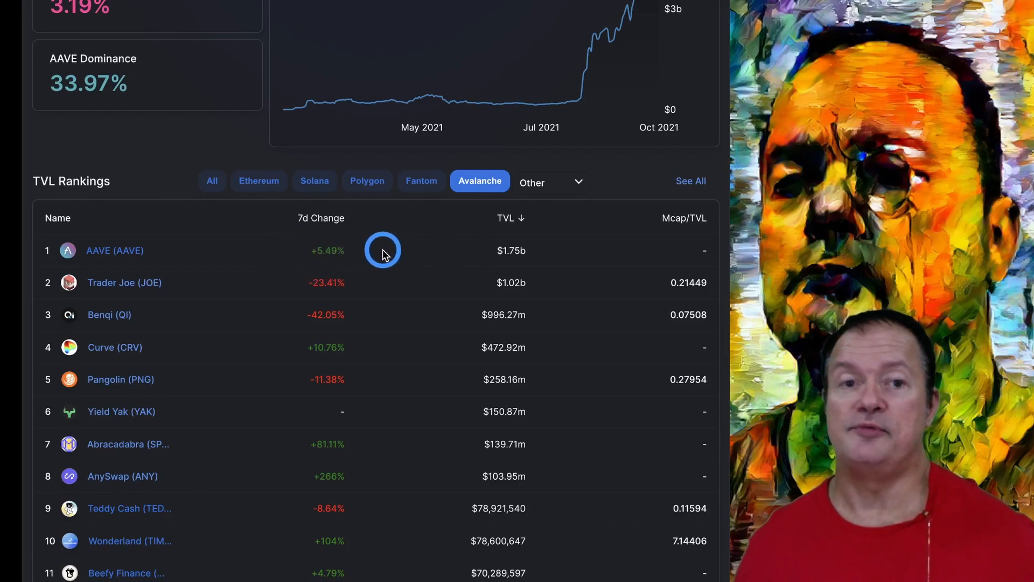
pyautogui.moveTo(399, 252)
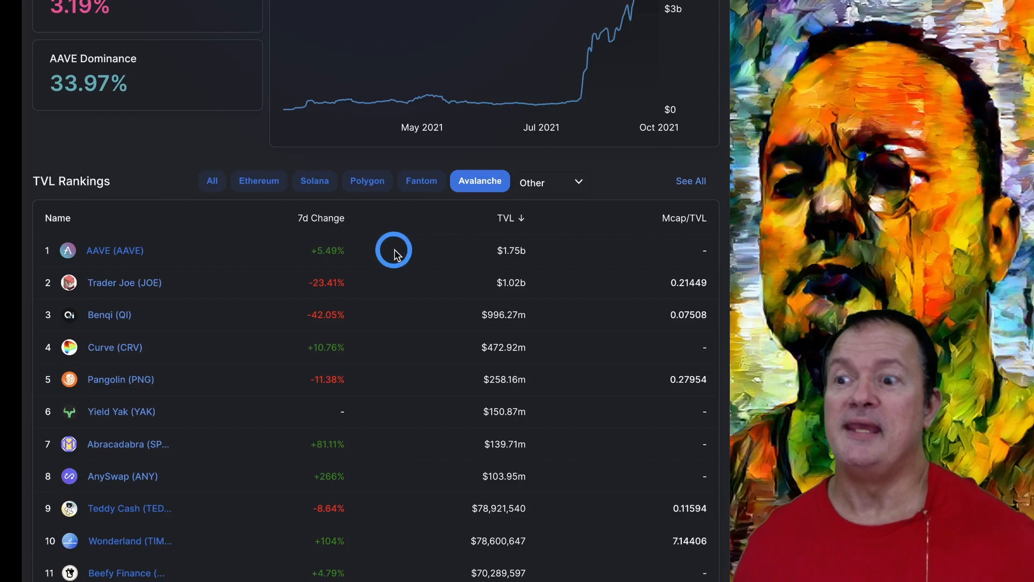
pyautogui.moveTo(331, 299)
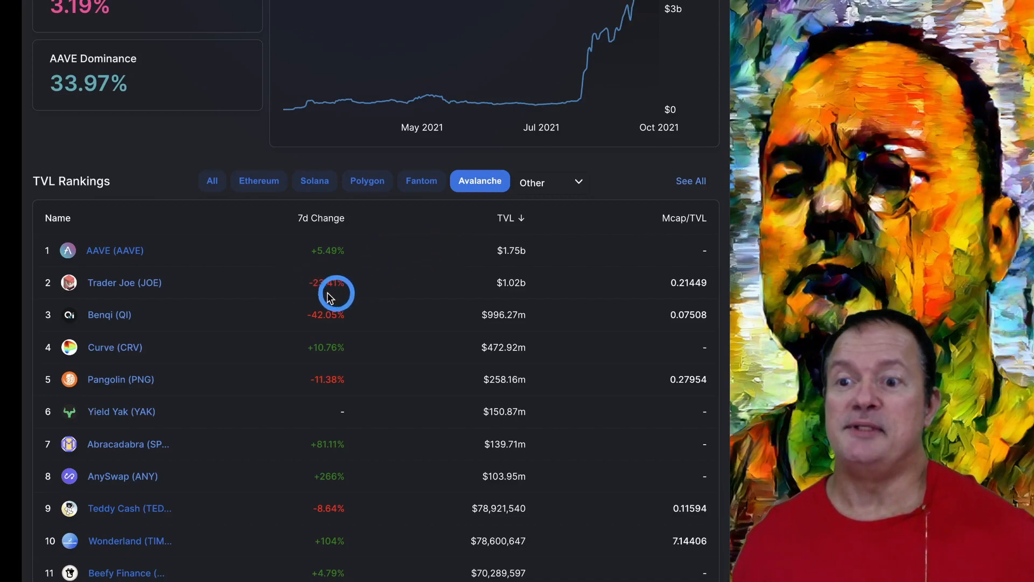
pyautogui.moveTo(421, 286)
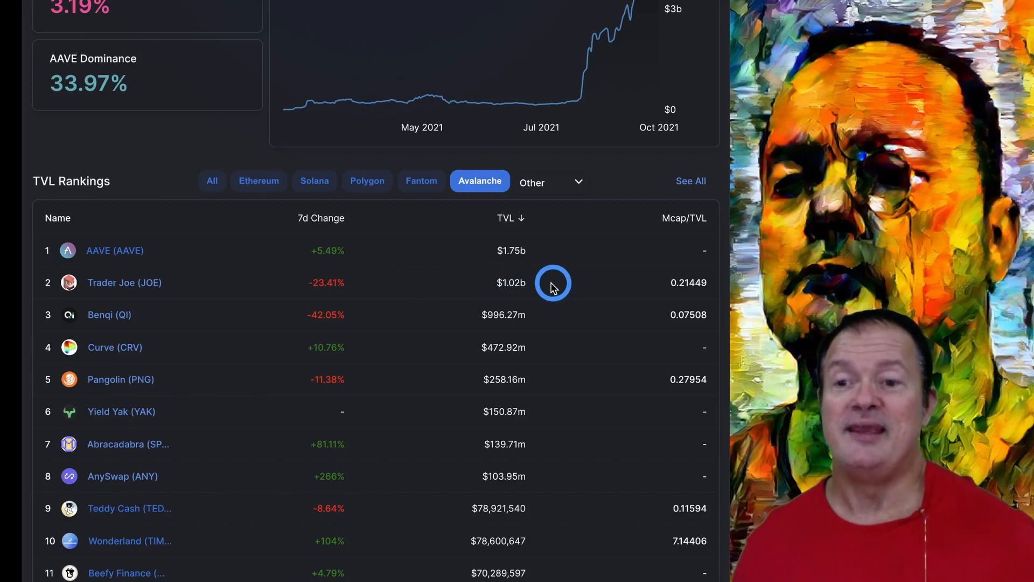
pyautogui.moveTo(383, 308)
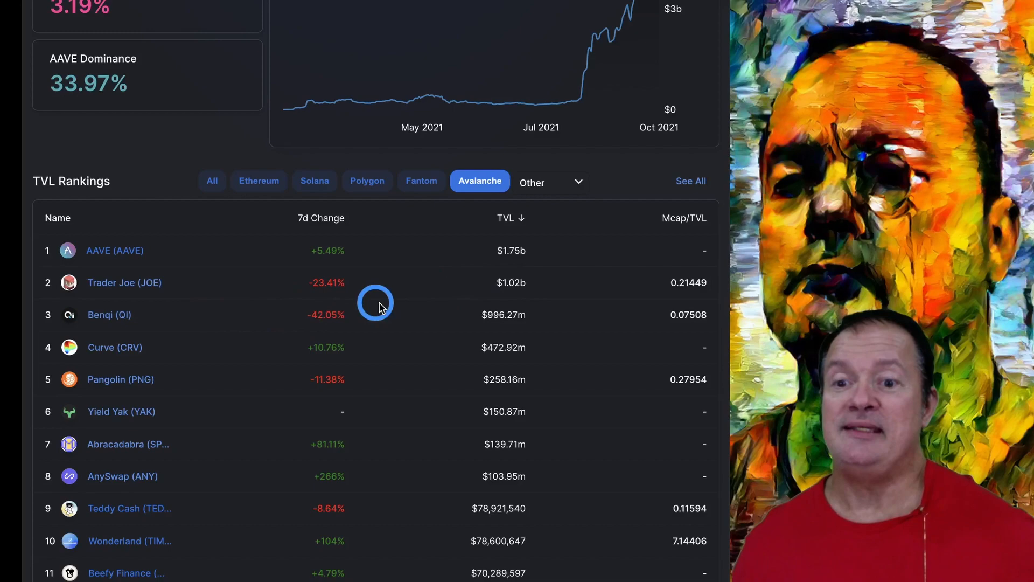
pyautogui.moveTo(306, 318)
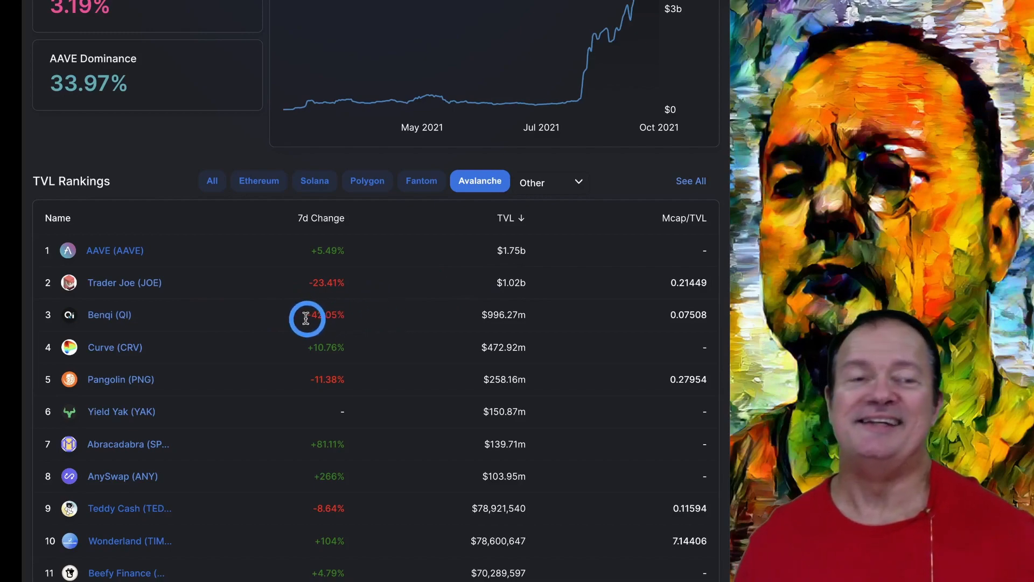
pyautogui.moveTo(389, 323)
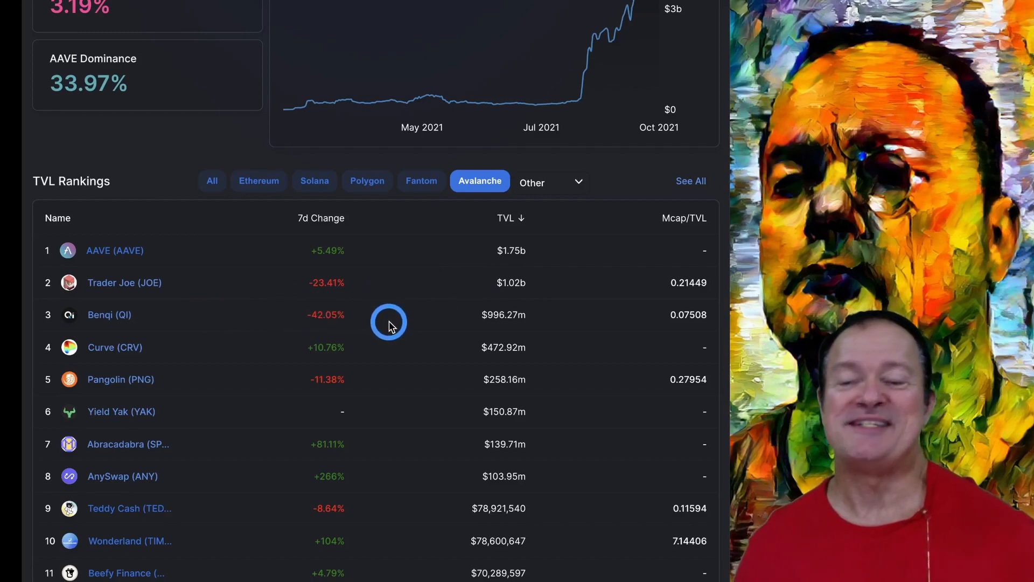
pyautogui.moveTo(403, 315)
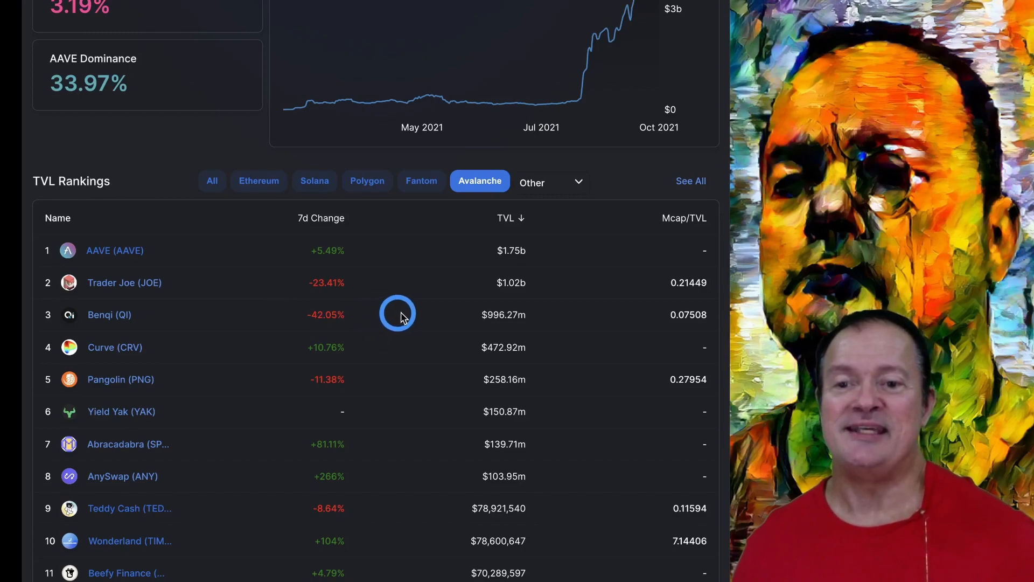
pyautogui.moveTo(544, 319)
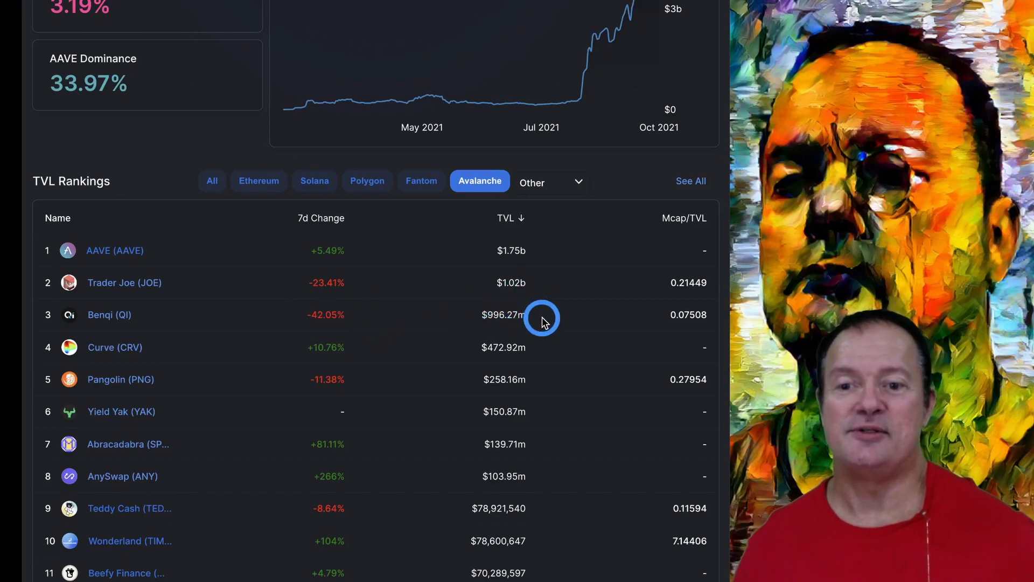
pyautogui.moveTo(545, 316)
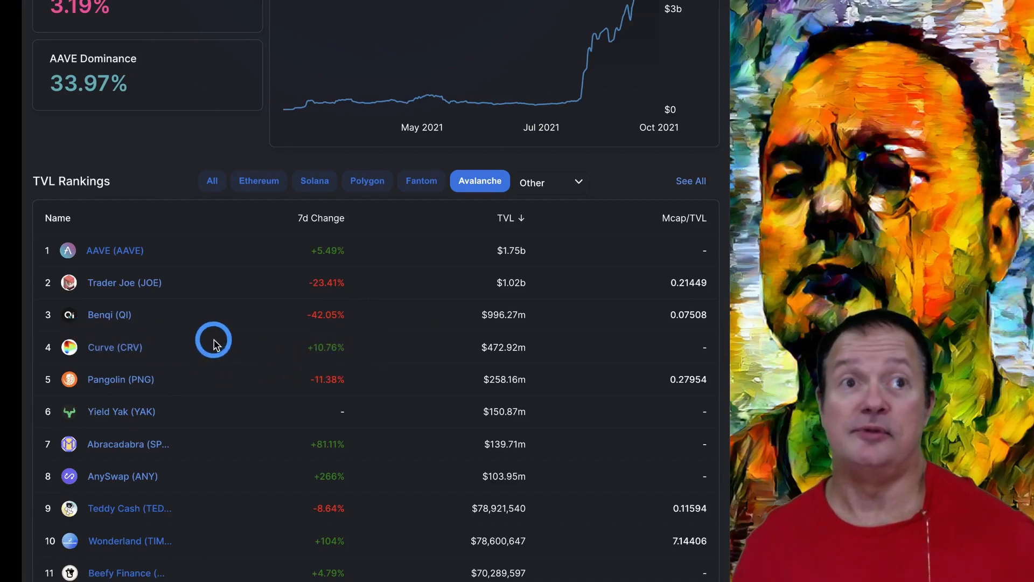
pyautogui.moveTo(80, 353)
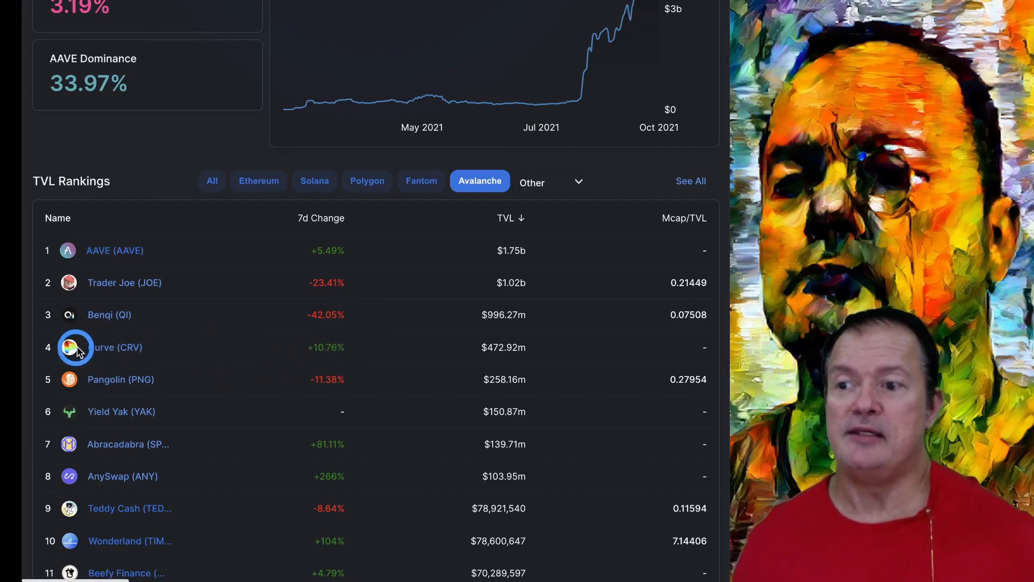
pyautogui.moveTo(149, 351)
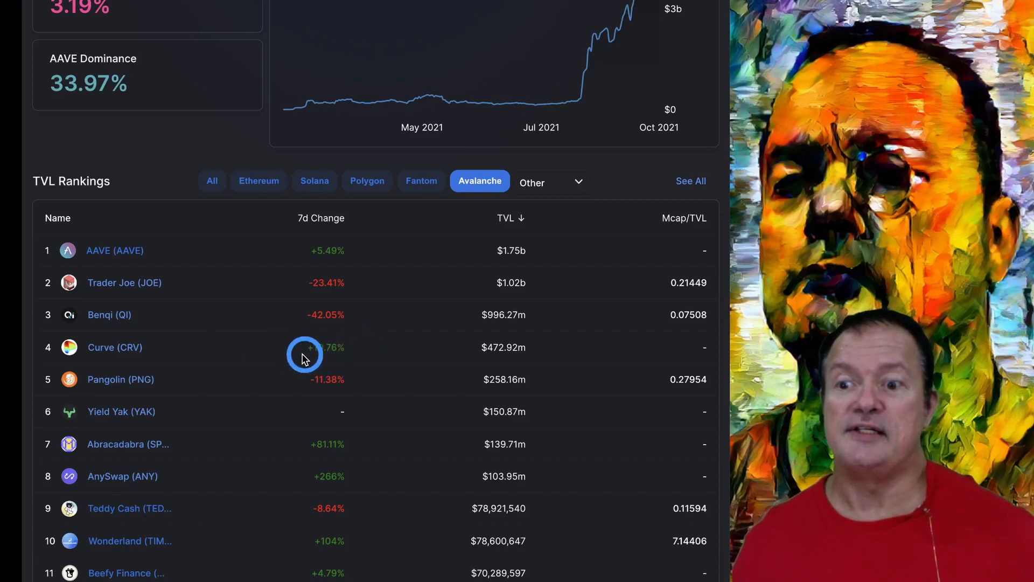
pyautogui.moveTo(551, 349)
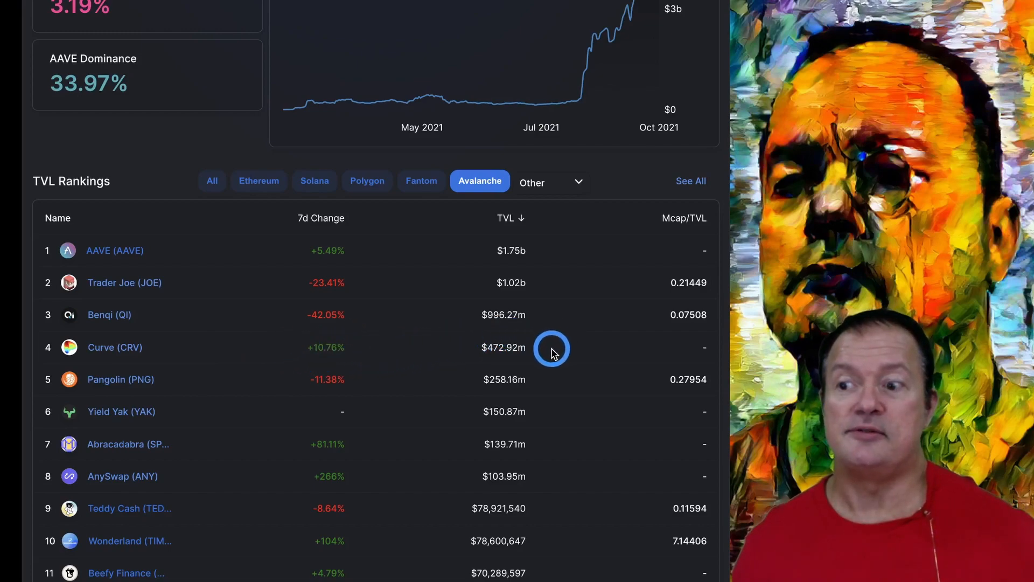
pyautogui.moveTo(482, 344)
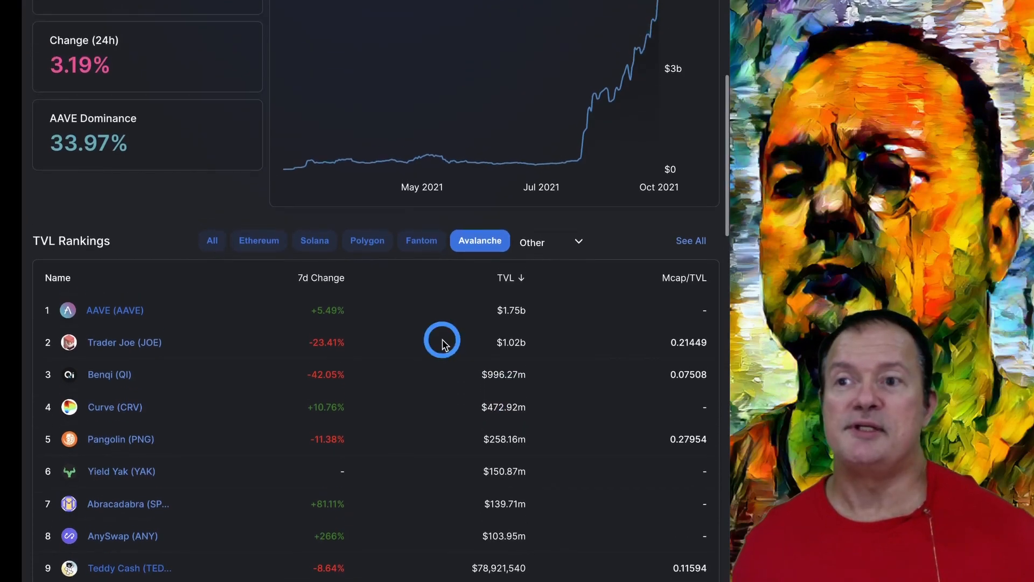
pyautogui.click(114, 407)
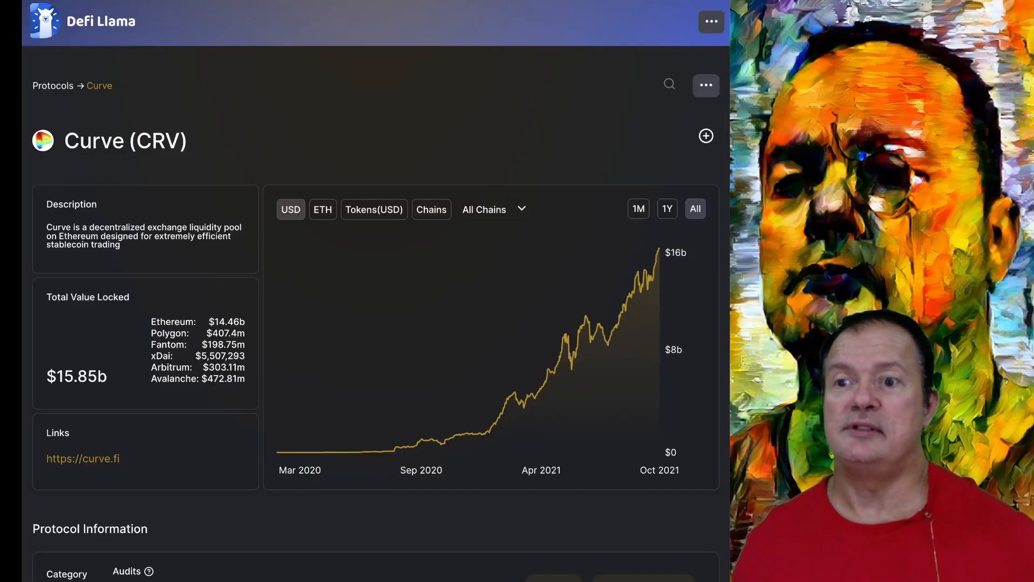
pyautogui.moveTo(418, 331)
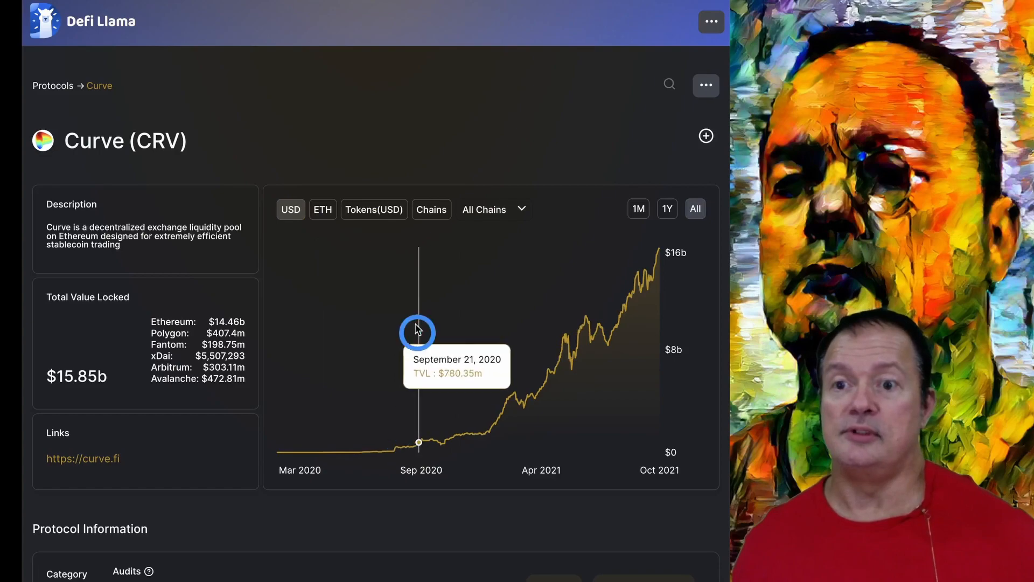
pyautogui.moveTo(465, 234)
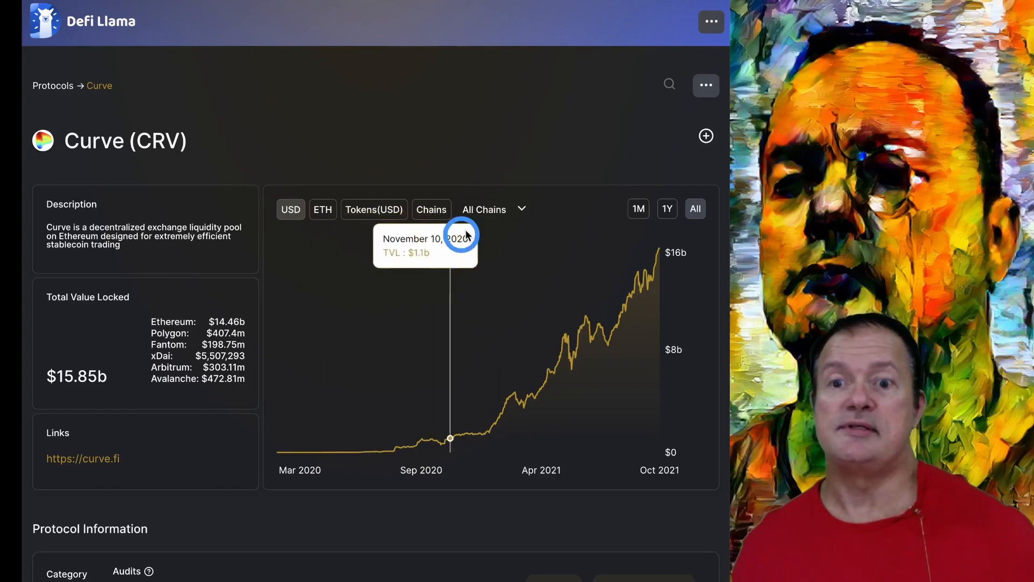
pyautogui.click(521, 209)
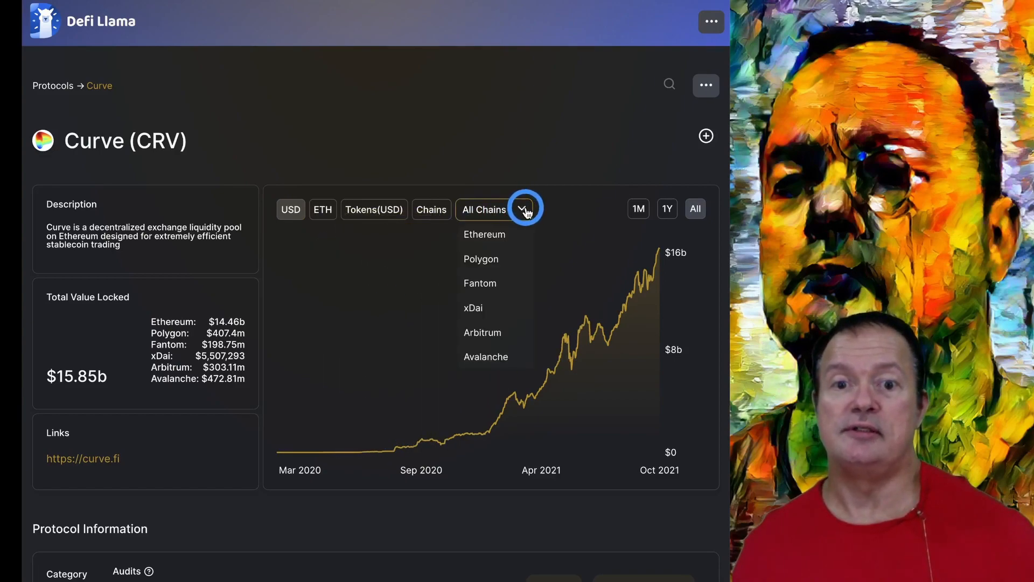
pyautogui.moveTo(553, 223)
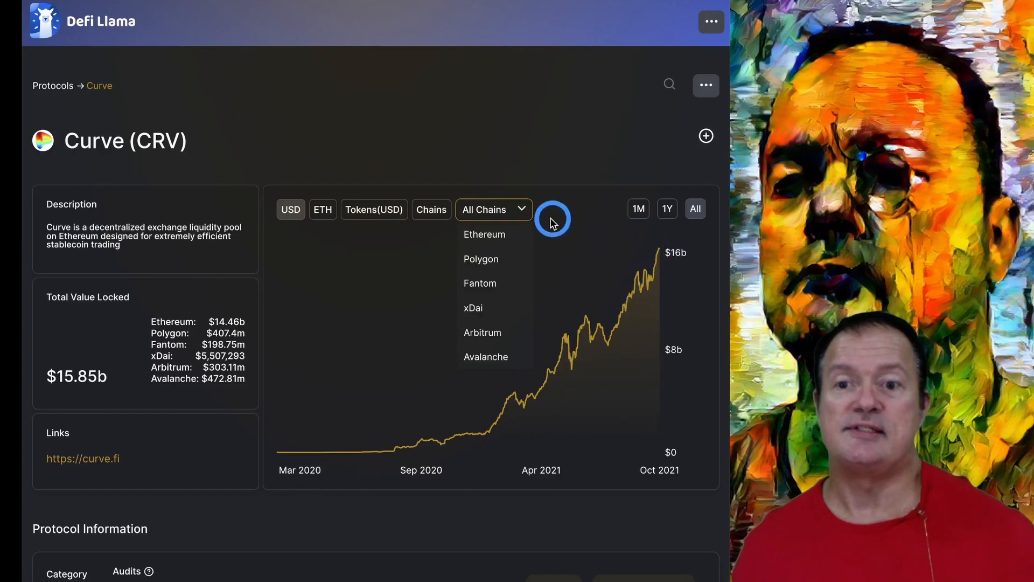
pyautogui.moveTo(476, 318)
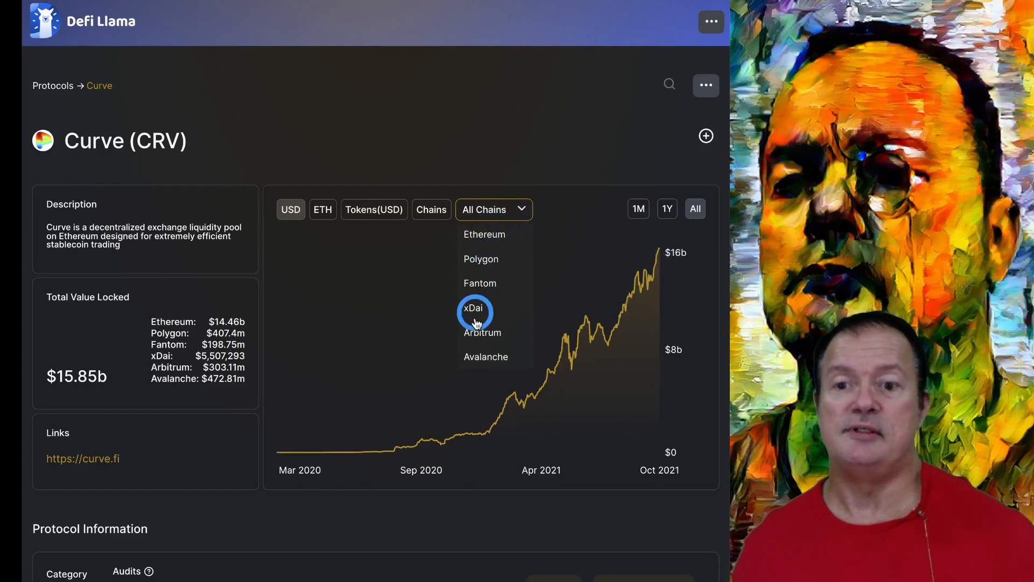
pyautogui.click(486, 357)
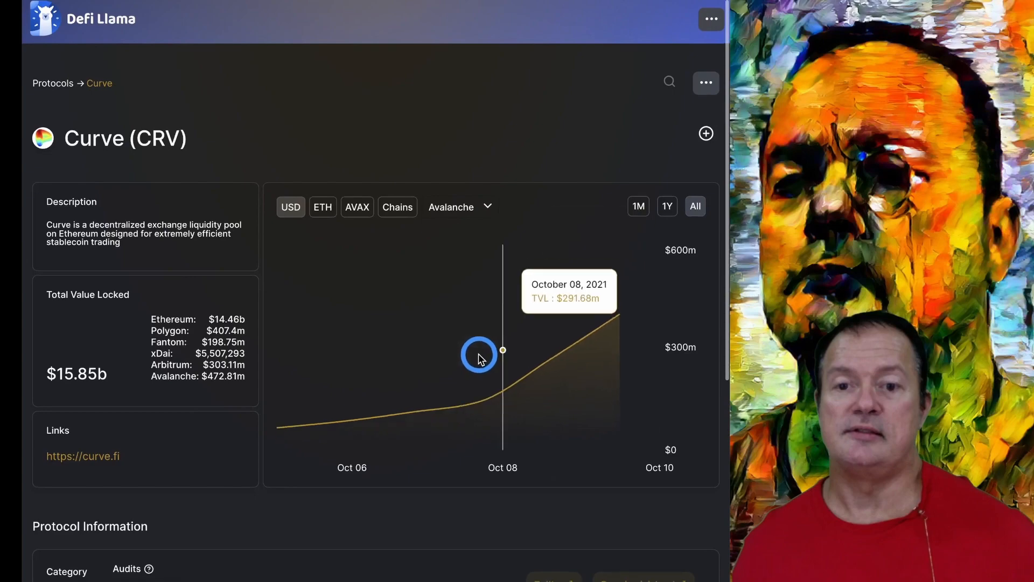
pyautogui.moveTo(275, 312)
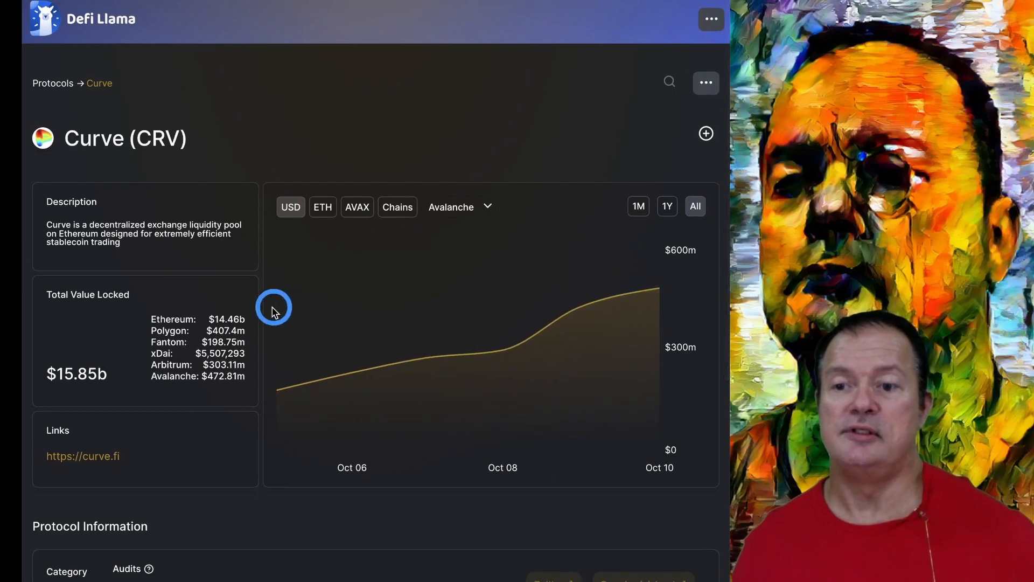
pyautogui.moveTo(446, 304)
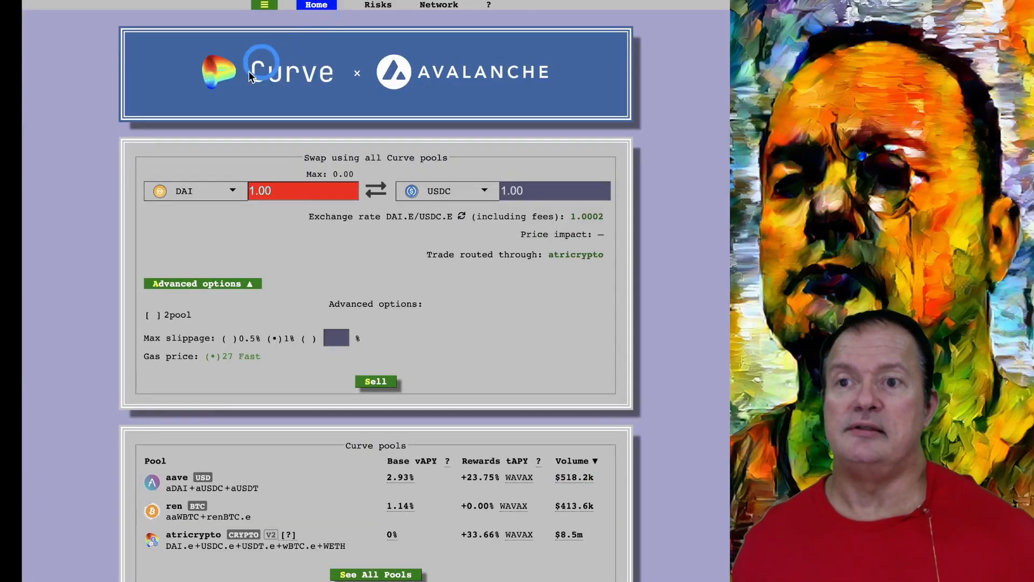
pyautogui.moveTo(360, 110)
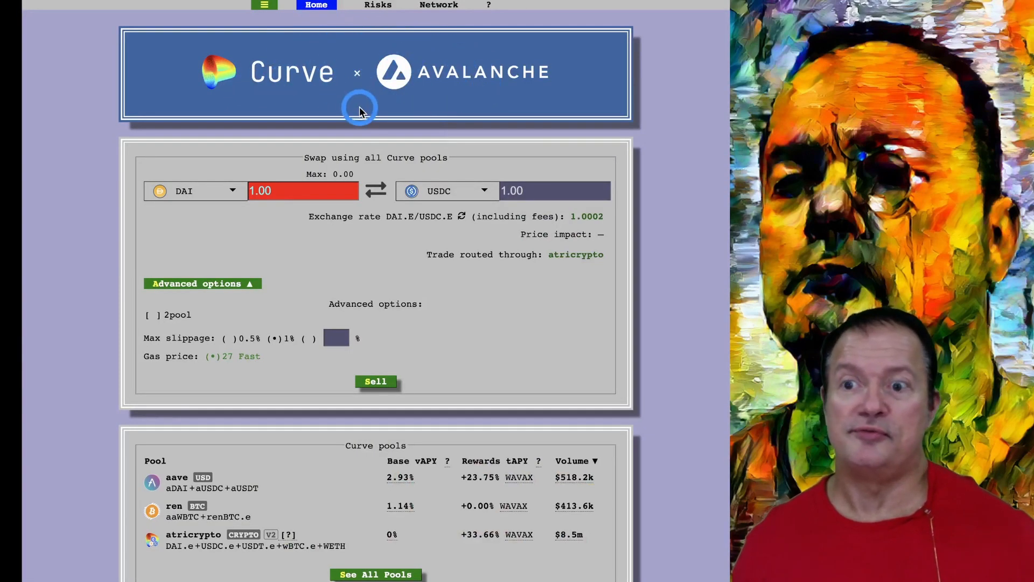
# - Scroll to the Curve Avalanche pools table showing base APYs, WAVAX rewards and volumes
pyautogui.scroll(-3)
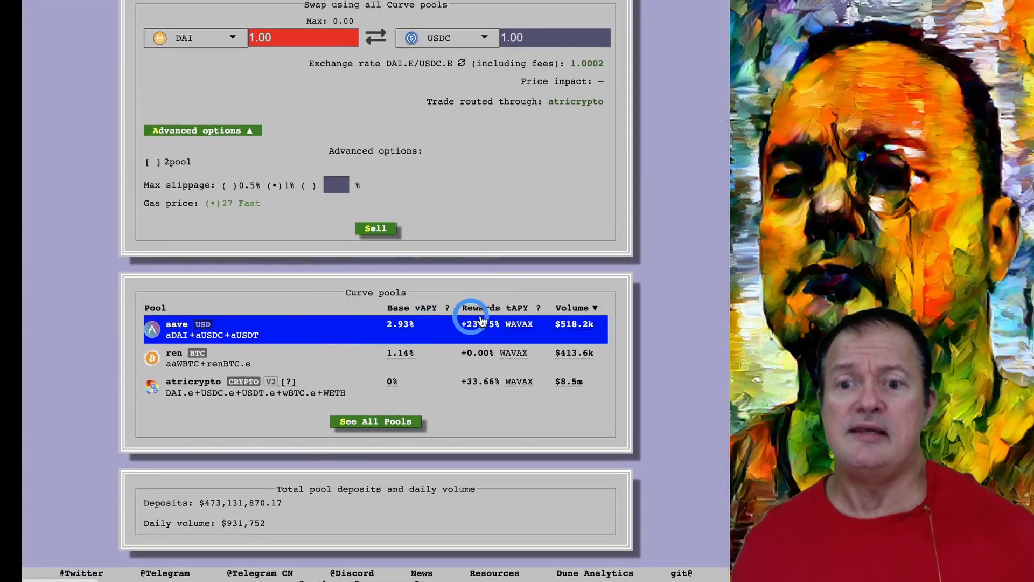
pyautogui.moveTo(437, 327)
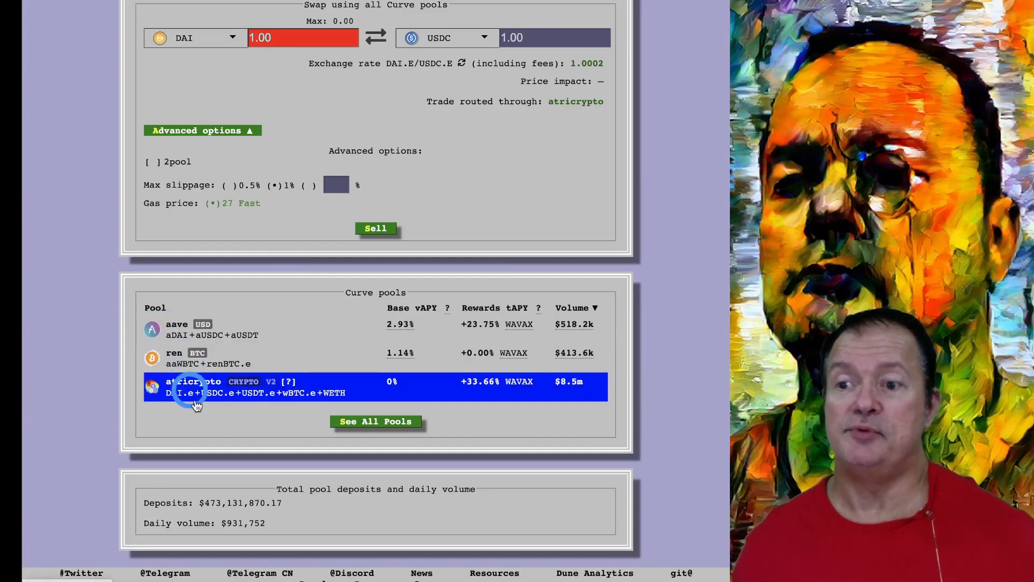
pyautogui.moveTo(158, 332)
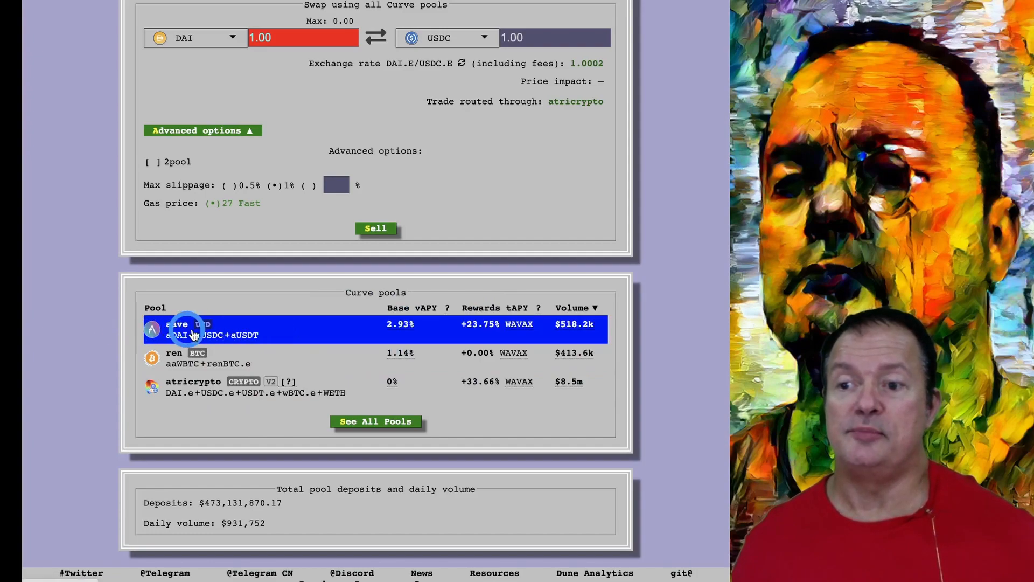
pyautogui.moveTo(161, 332)
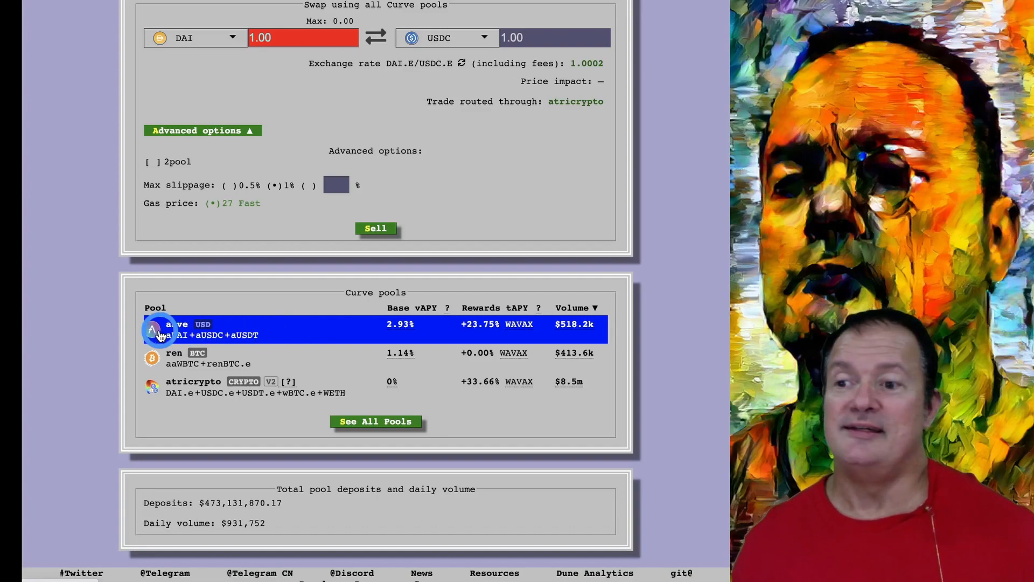
pyautogui.moveTo(293, 337)
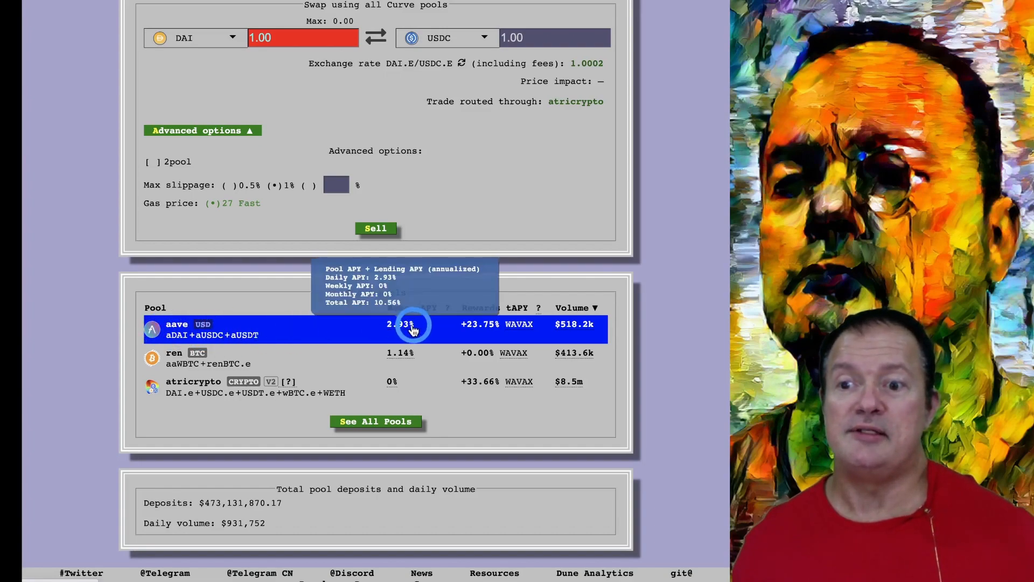
pyautogui.moveTo(399, 323)
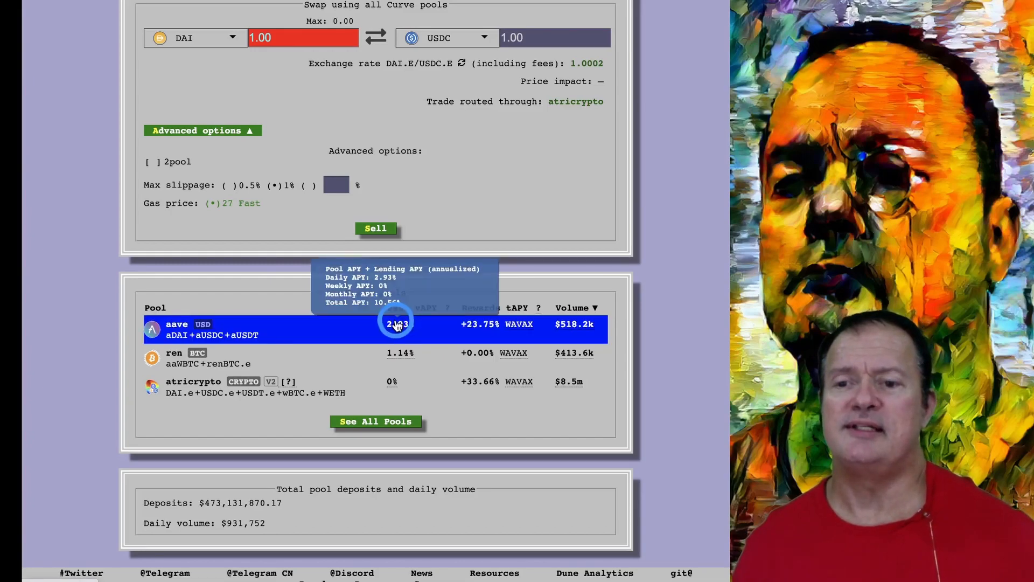
pyautogui.moveTo(400, 326)
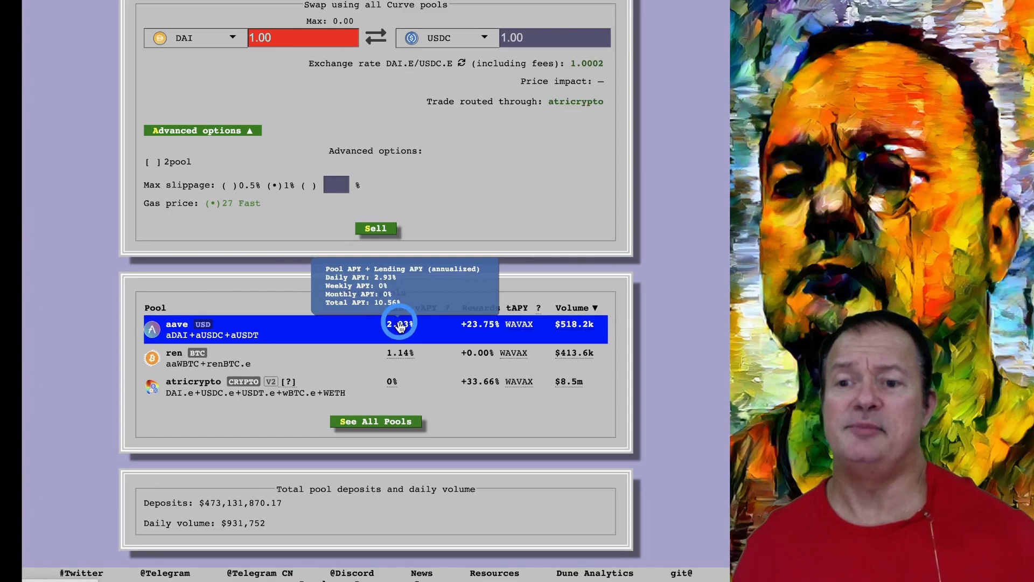
pyautogui.moveTo(407, 326)
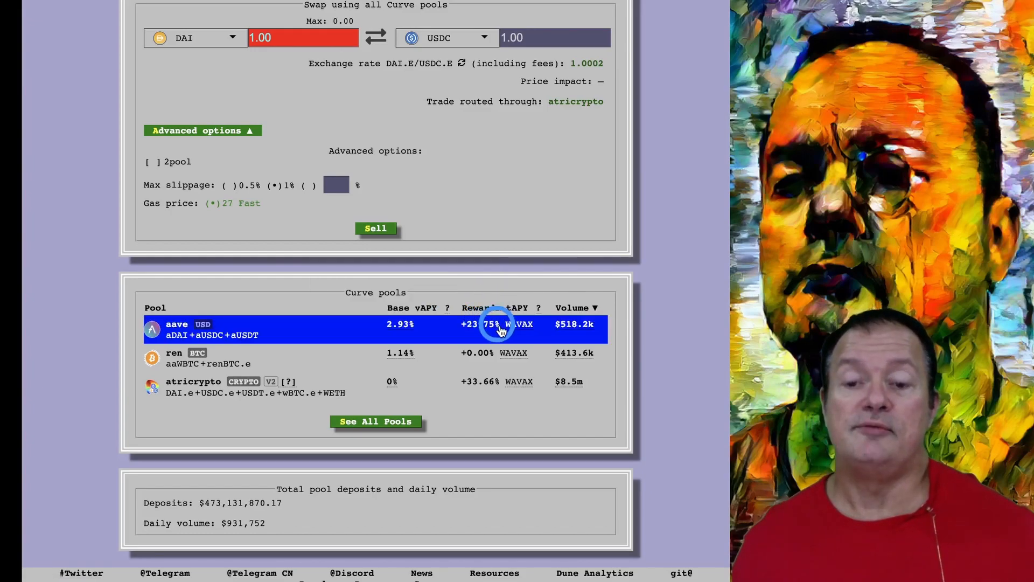
pyautogui.moveTo(522, 327)
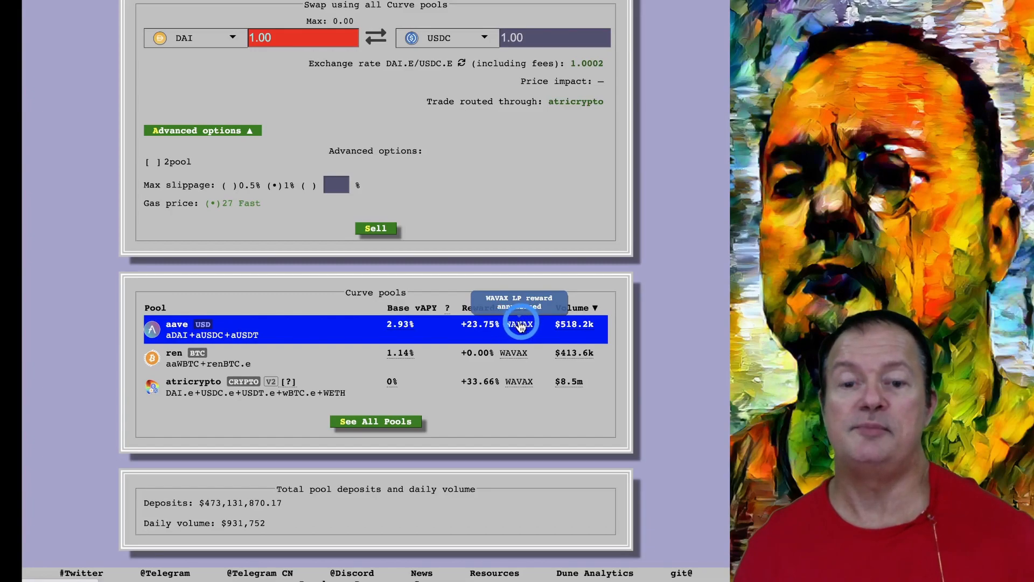
pyautogui.moveTo(483, 324)
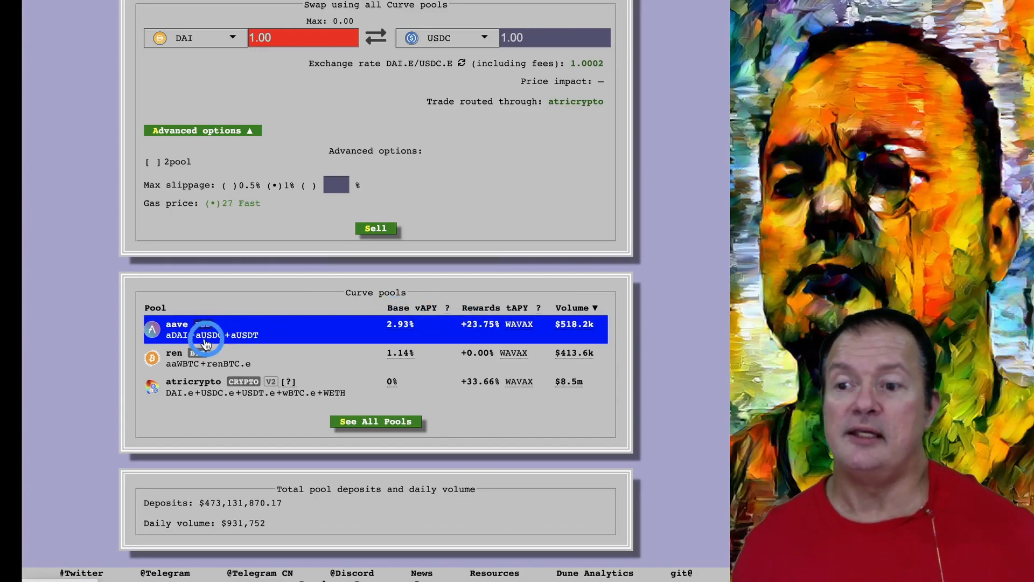
pyautogui.moveTo(461, 391)
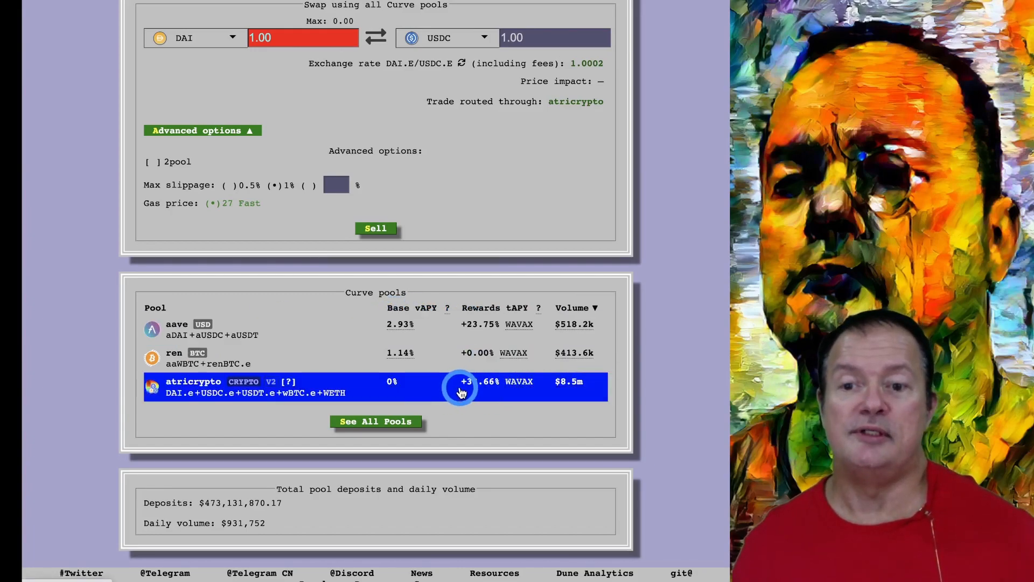
pyautogui.moveTo(511, 391)
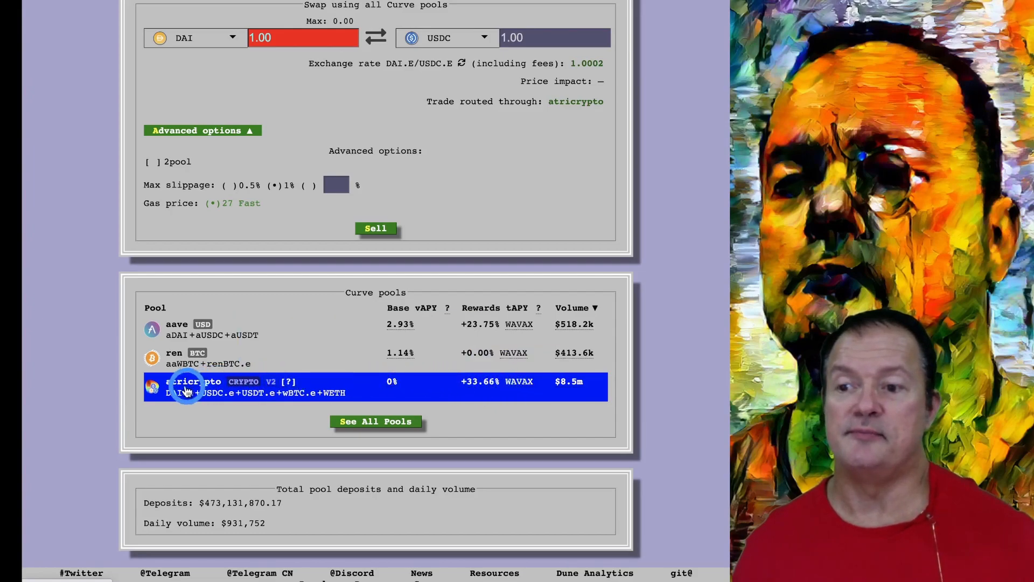
pyautogui.moveTo(317, 412)
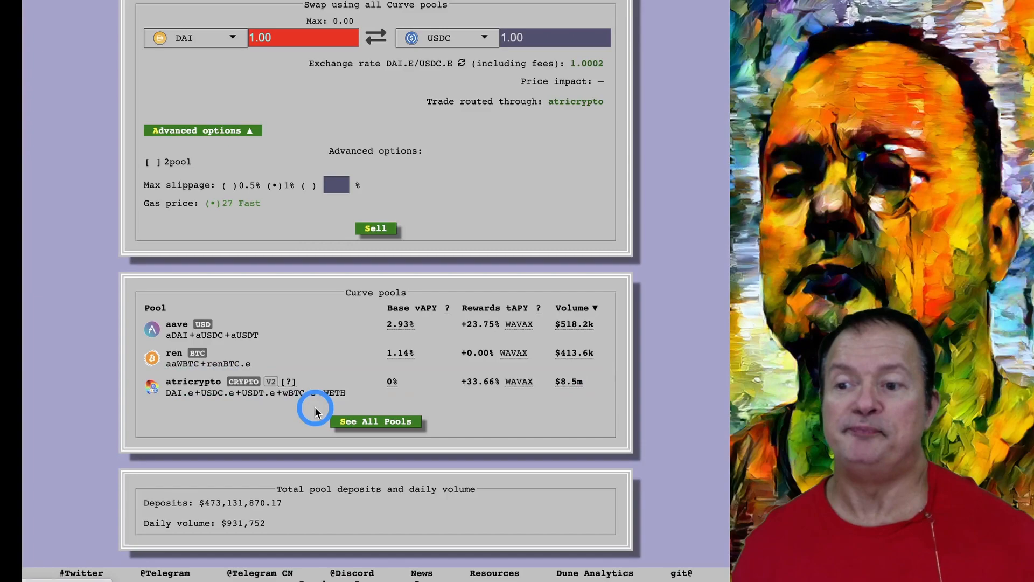
pyautogui.click(171, 393)
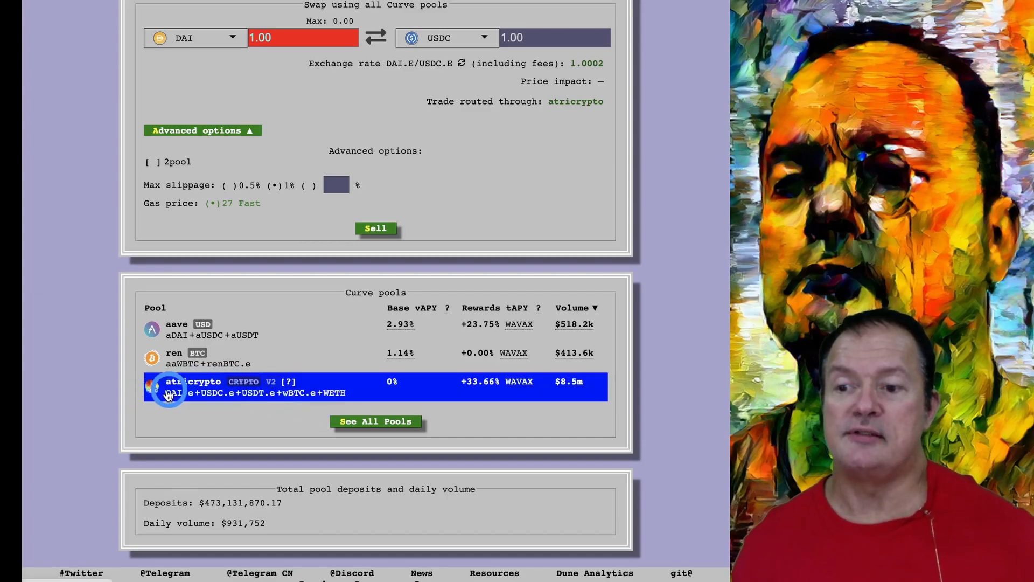
pyautogui.moveTo(323, 395)
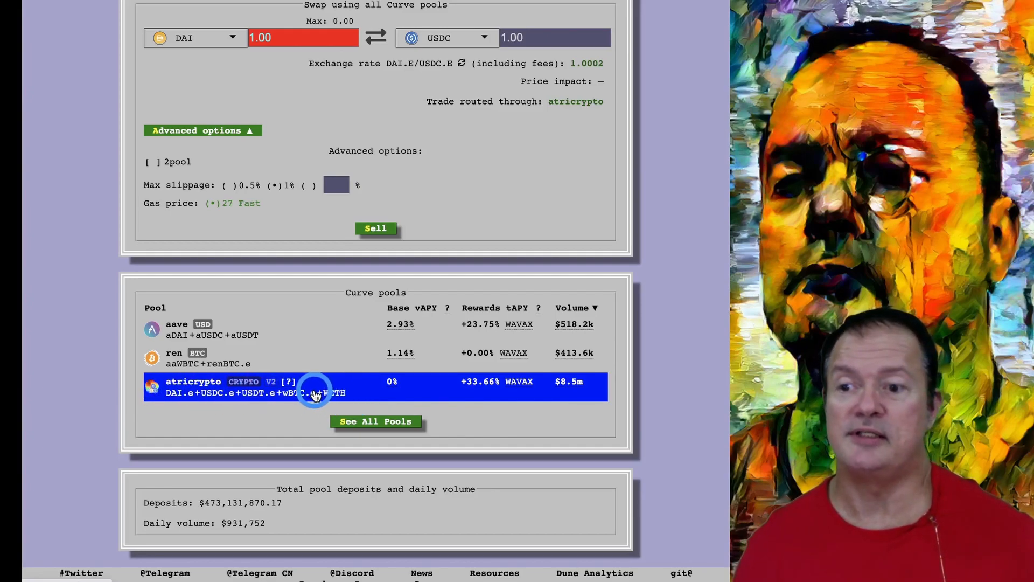
pyautogui.moveTo(302, 397)
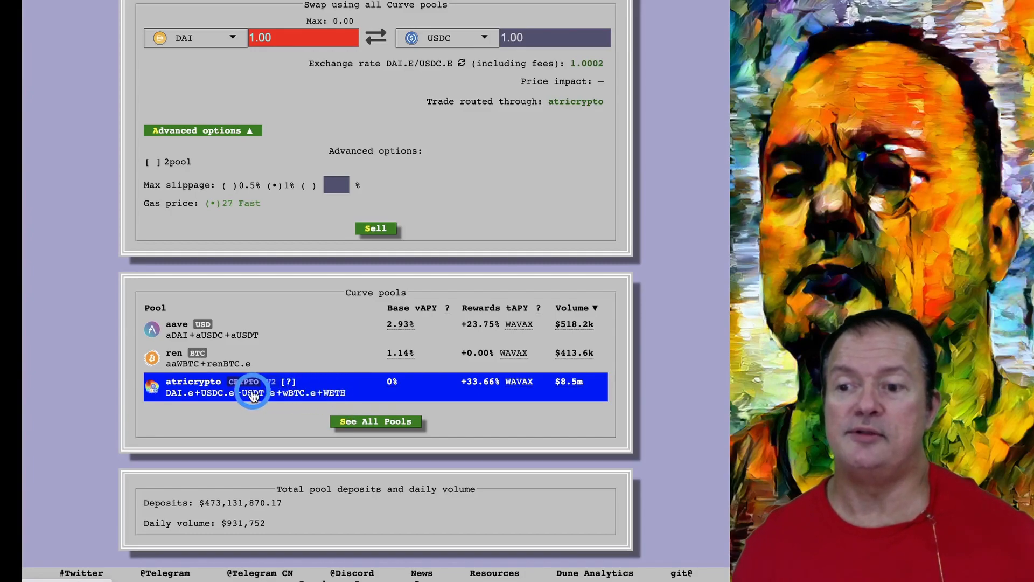
pyautogui.moveTo(214, 397)
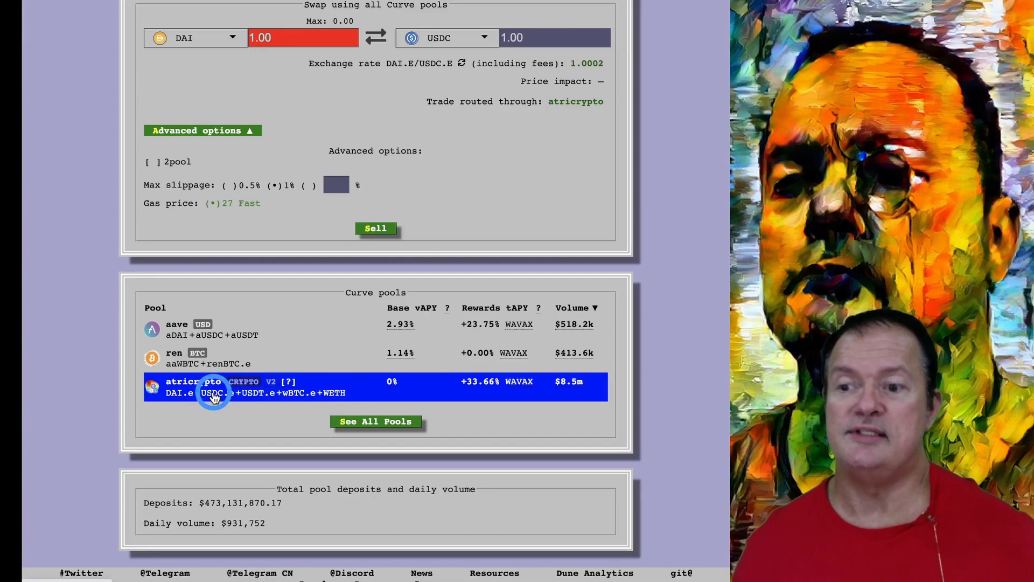
pyautogui.click(213, 387)
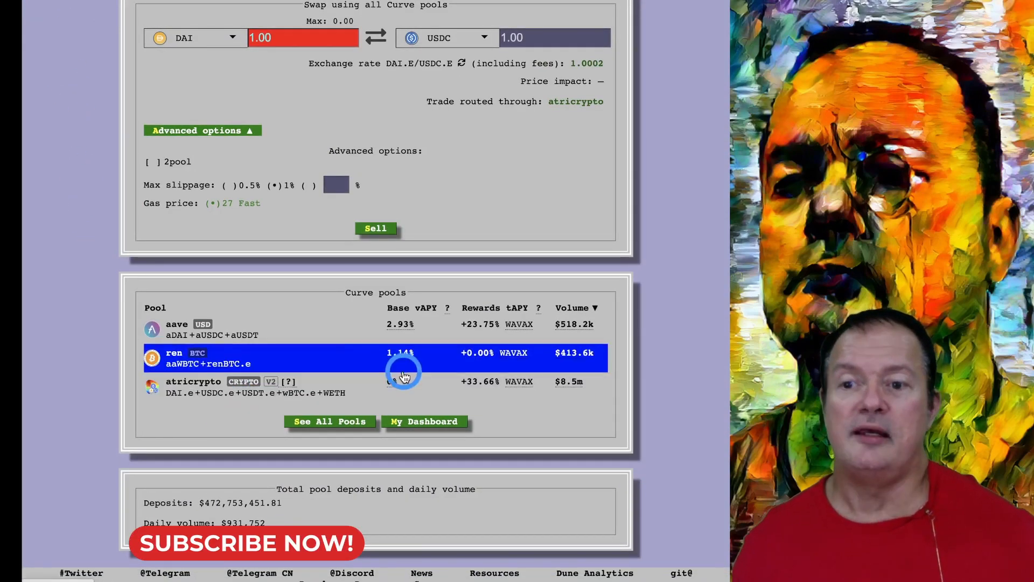
pyautogui.moveTo(393, 382)
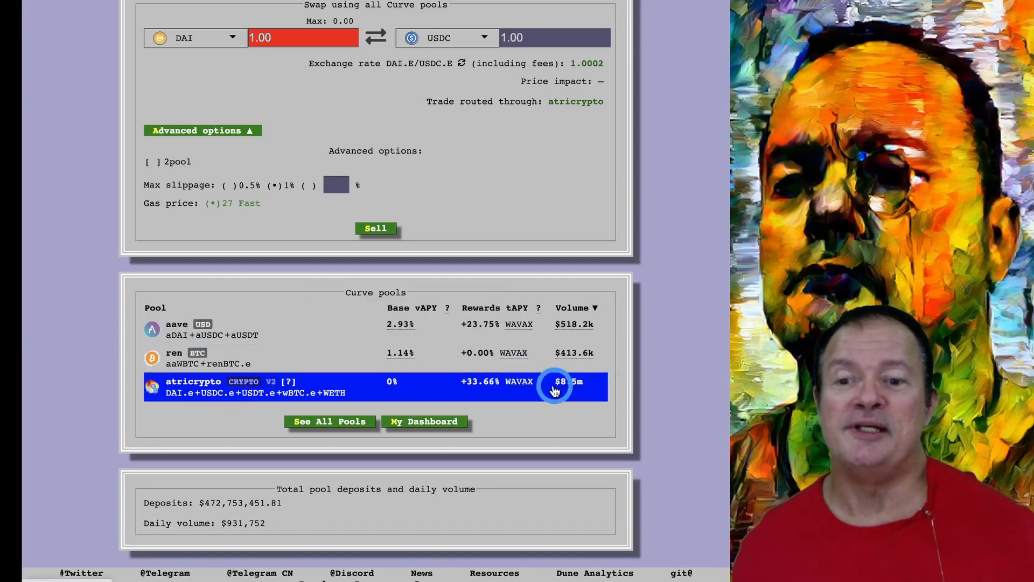
pyautogui.moveTo(500, 386)
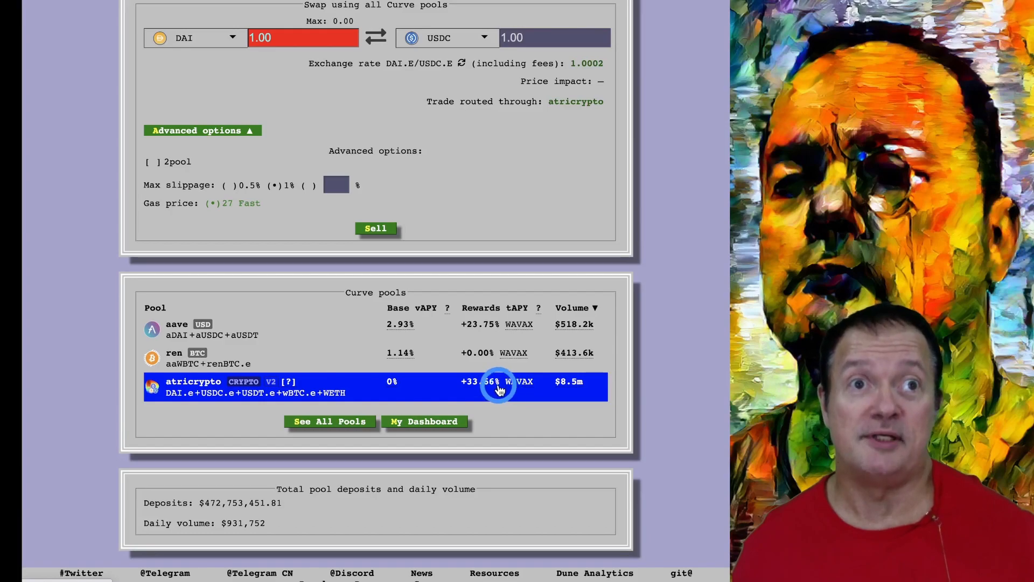
pyautogui.moveTo(525, 385)
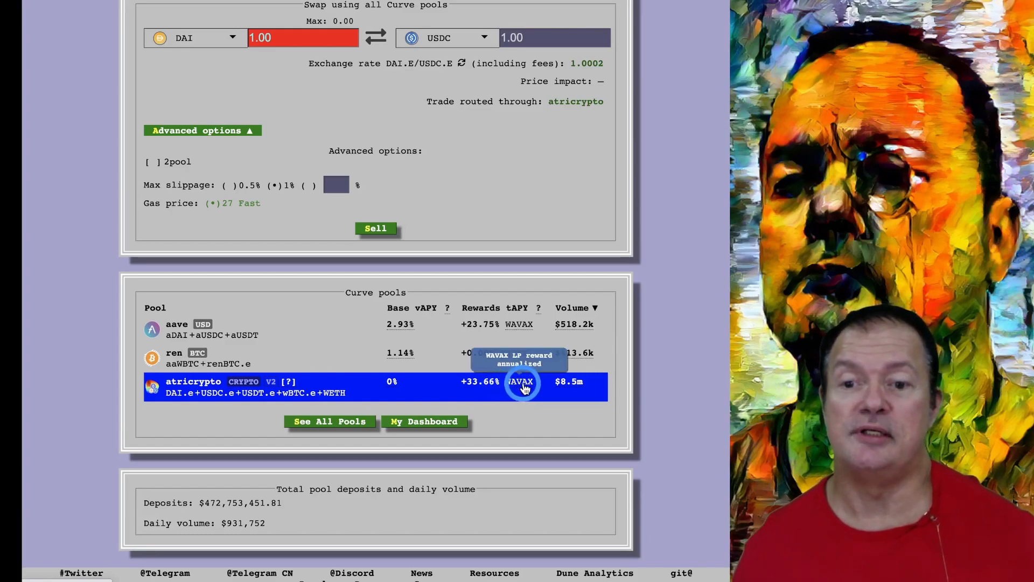
pyautogui.moveTo(371, 385)
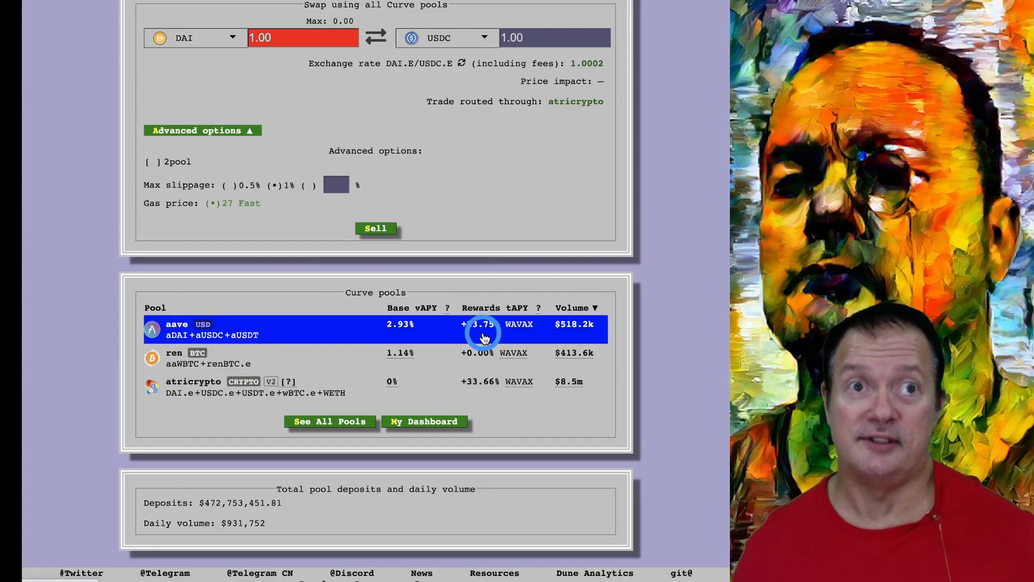
pyautogui.moveTo(485, 356)
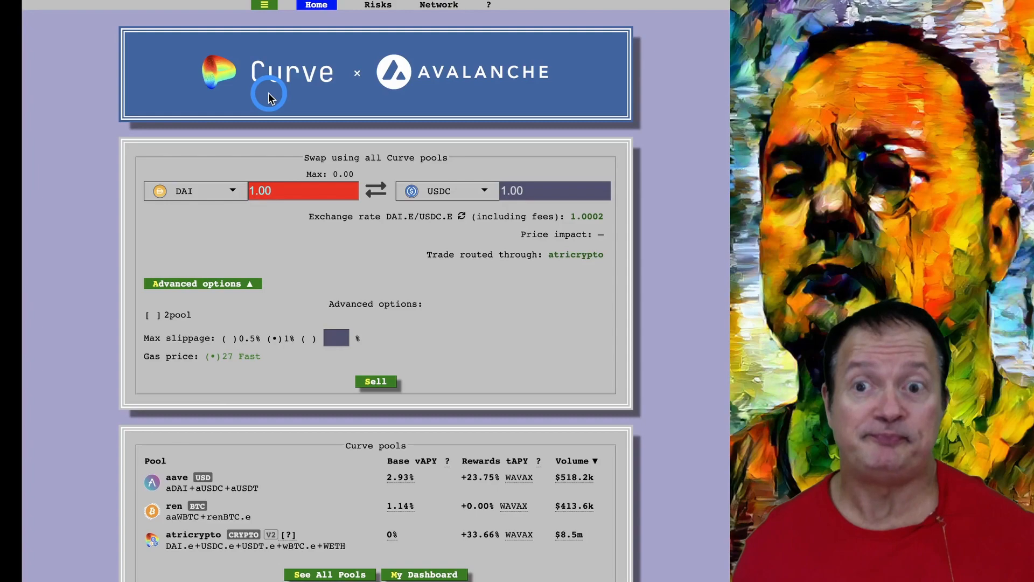
pyautogui.moveTo(269, 110)
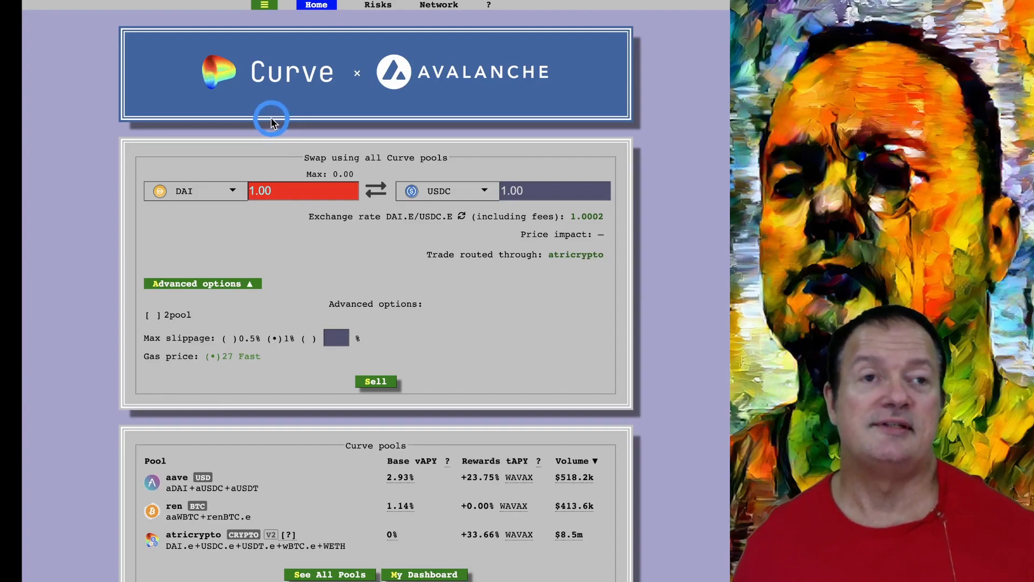
pyautogui.moveTo(321, 121)
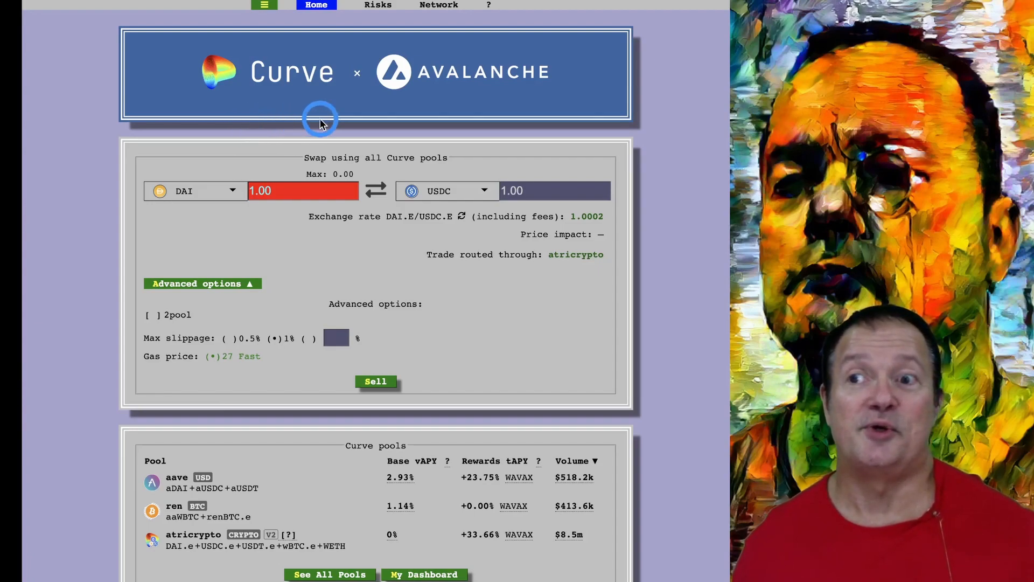
pyautogui.moveTo(381, 118)
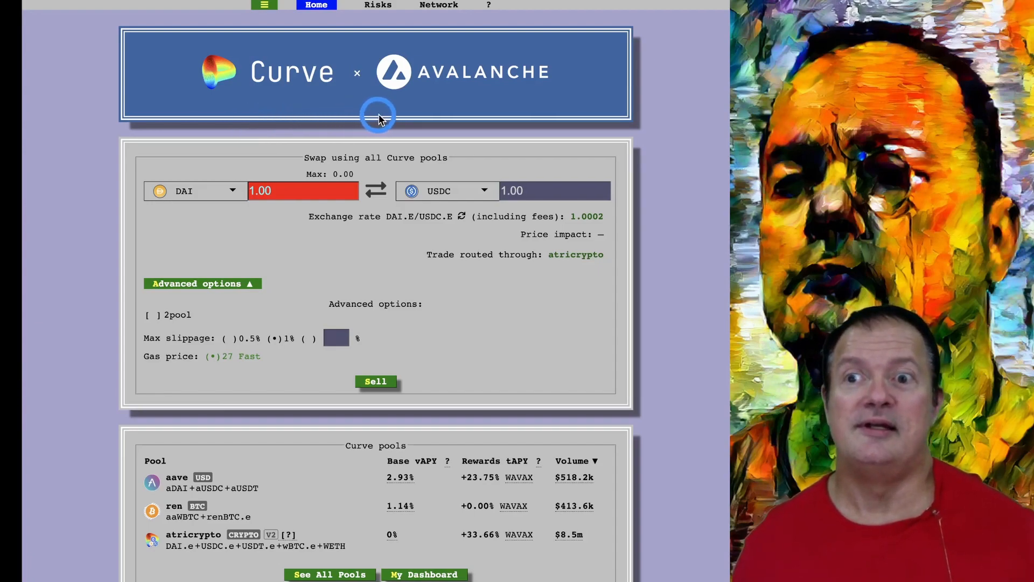
# - Scroll past the swap panel to the pools table and total deposits of about $472.75 million
pyautogui.scroll(-3)
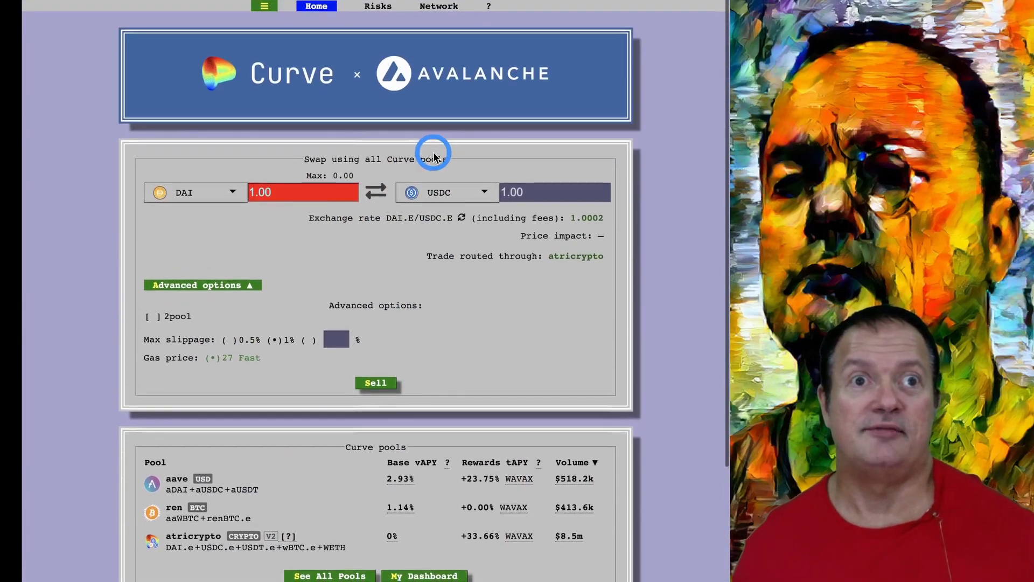
pyautogui.scroll(-3)
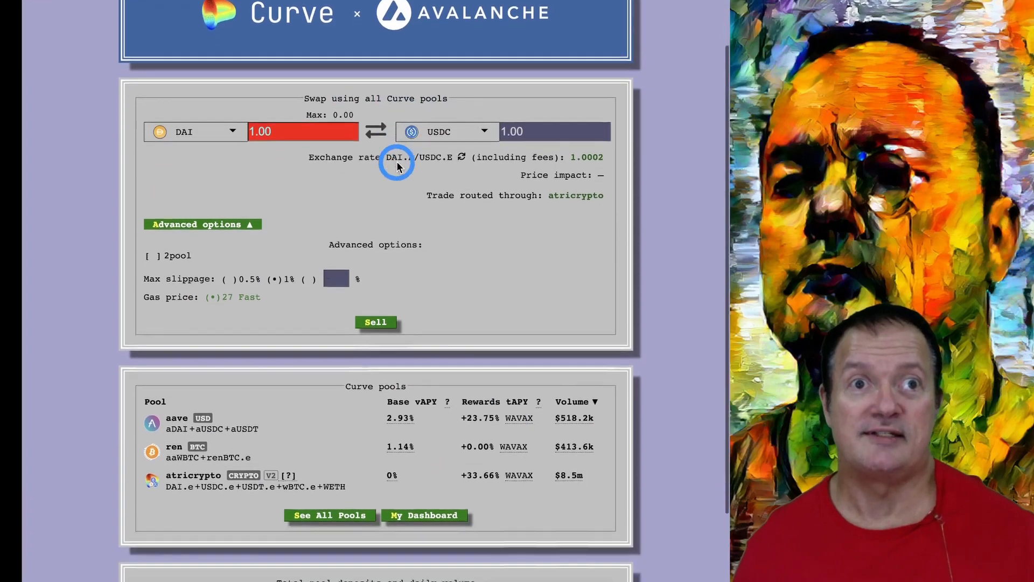
pyautogui.scroll(-3)
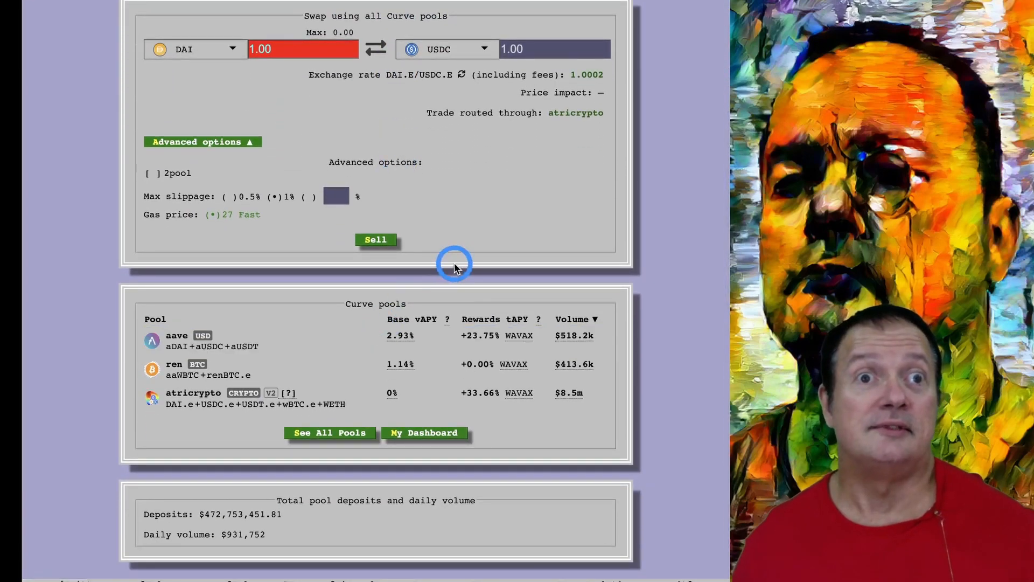